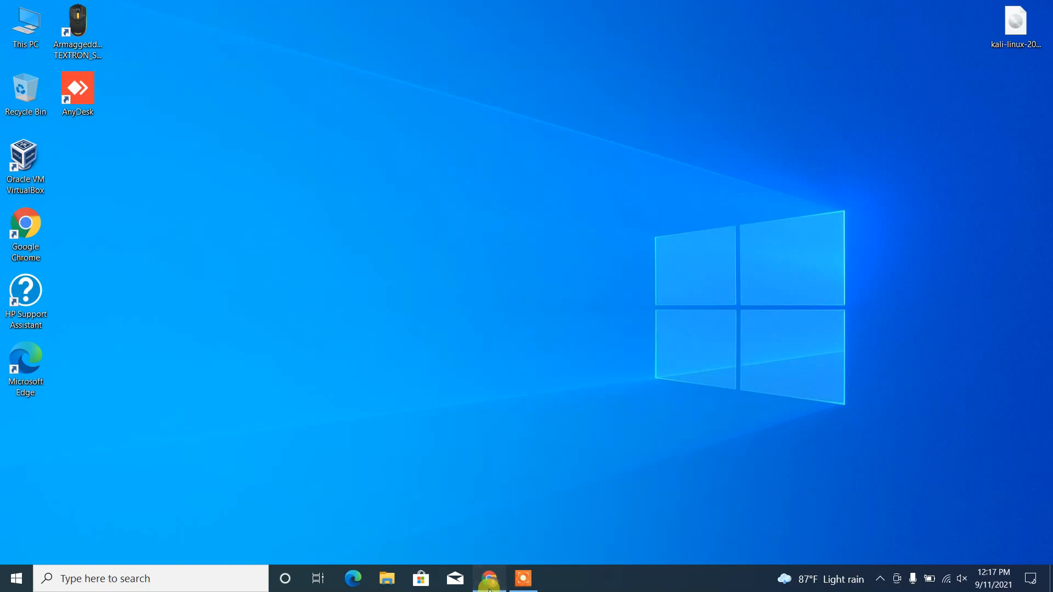
# Search Google in the incognito window for 'kali linux download'
pyautogui.click(489, 578)
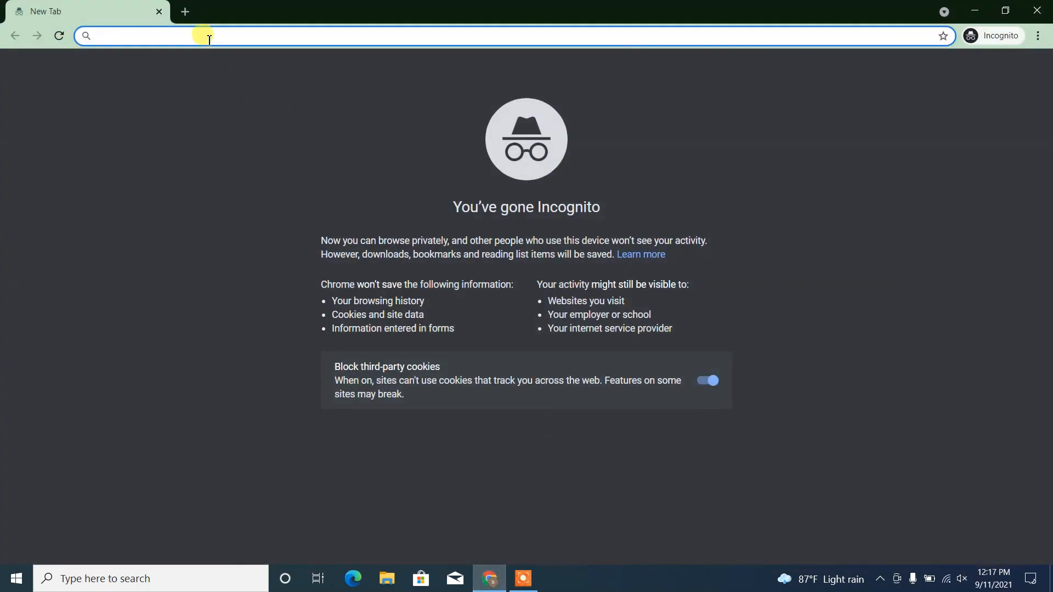
pyautogui.write('kali')
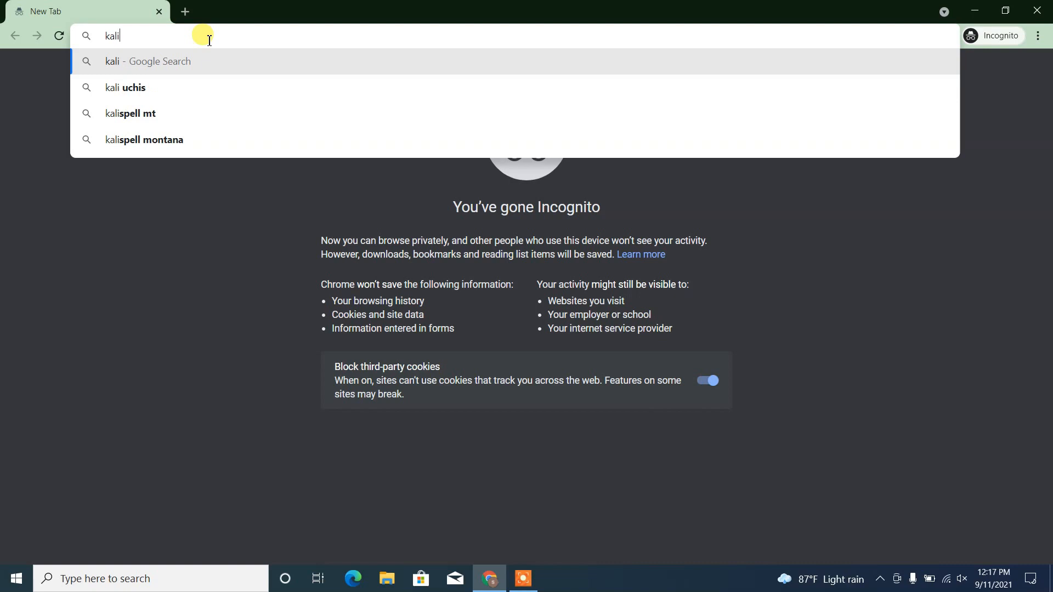
pyautogui.write('linux')
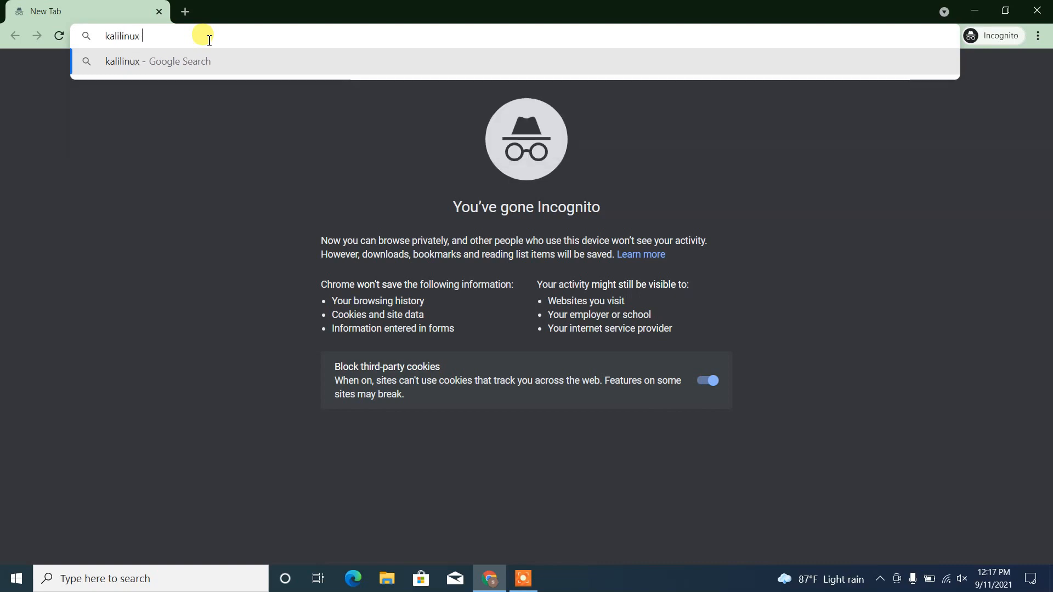
pyautogui.write('downl')
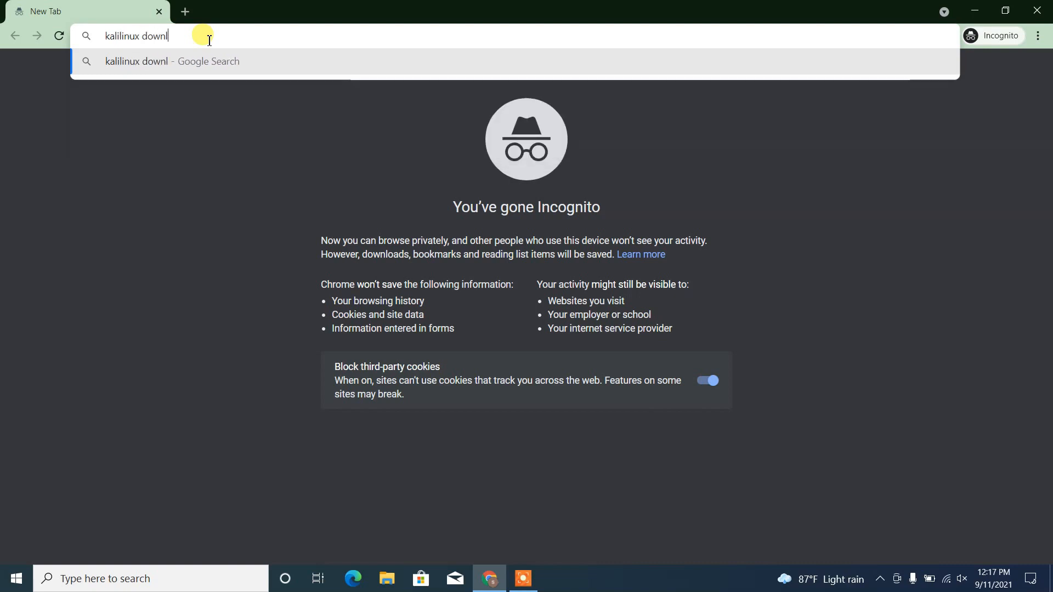
pyautogui.press('Return')
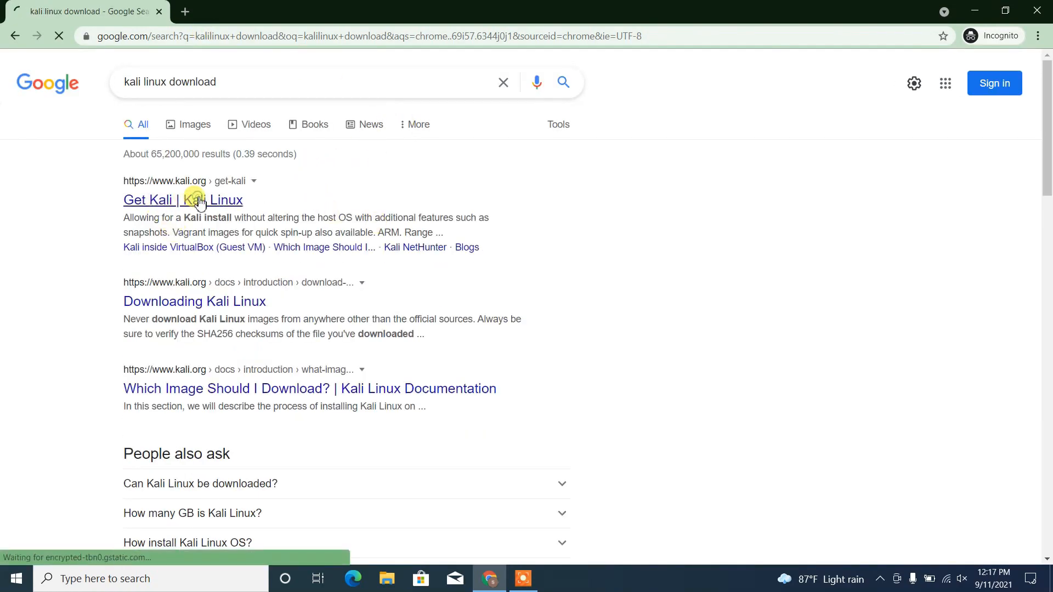
# Open the 'Get Kali' result and jump to its Bare Metal installer images
pyautogui.click(183, 200)
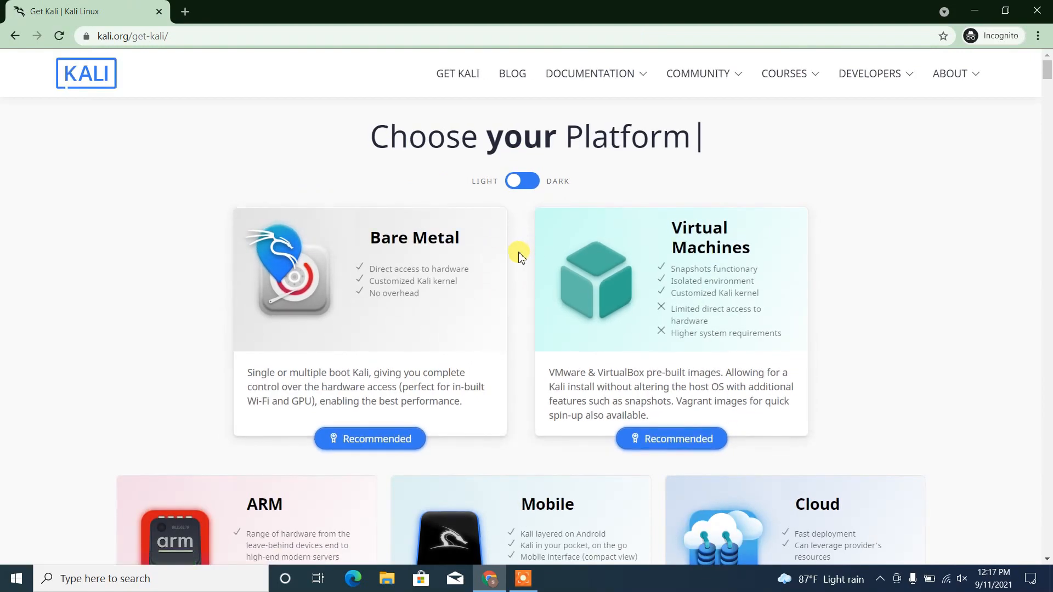
pyautogui.scroll(-3)
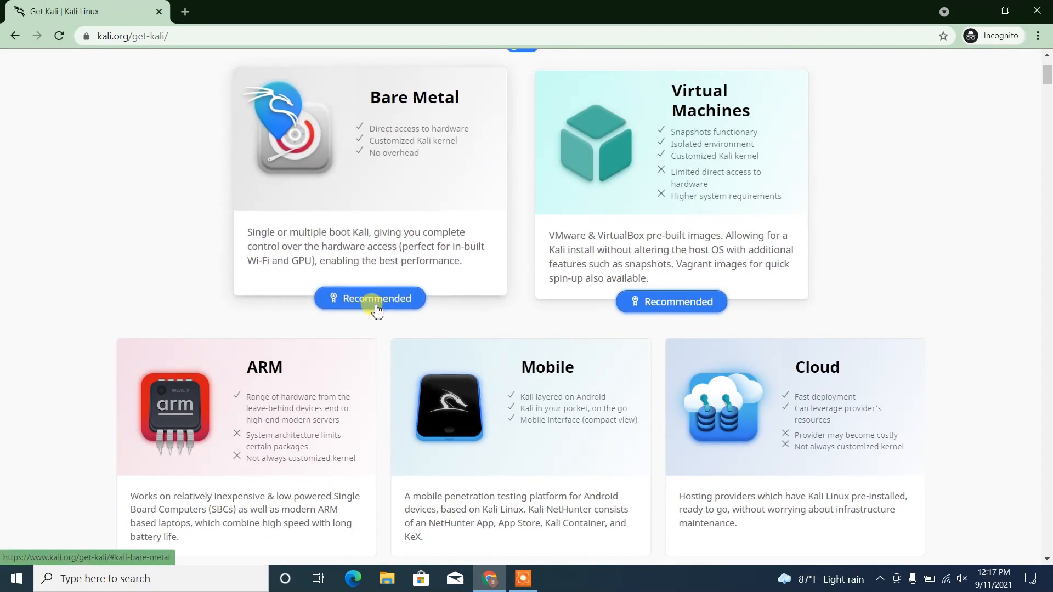
pyautogui.click(369, 299)
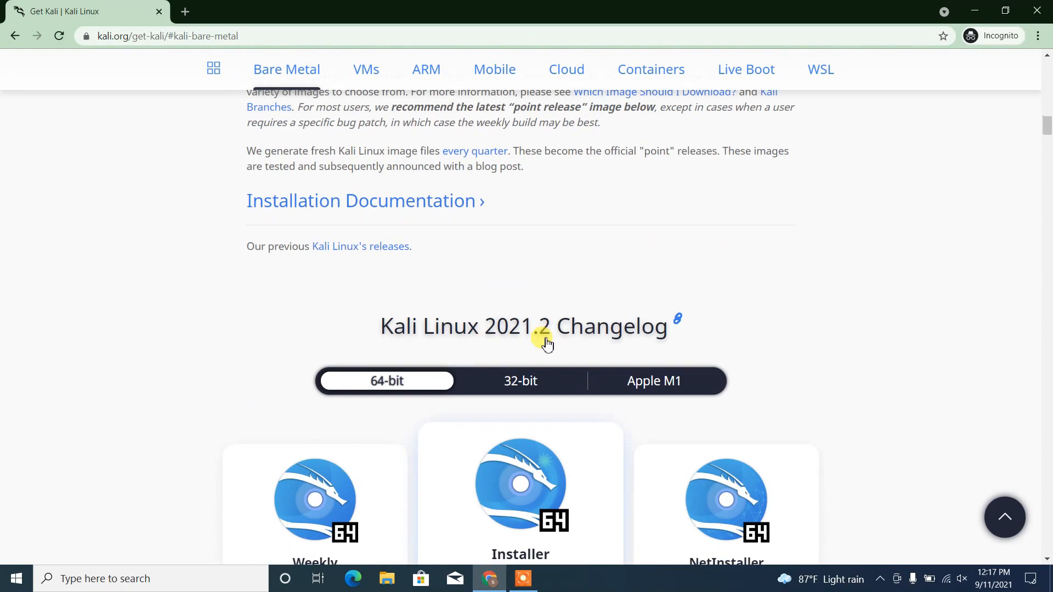
pyautogui.scroll(-3)
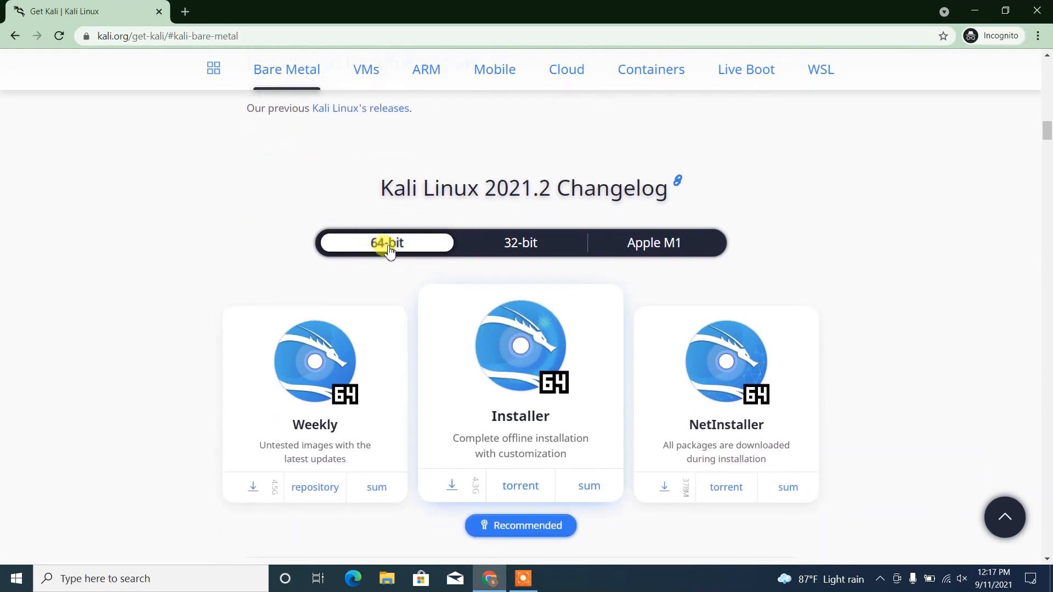
pyautogui.moveTo(385, 243)
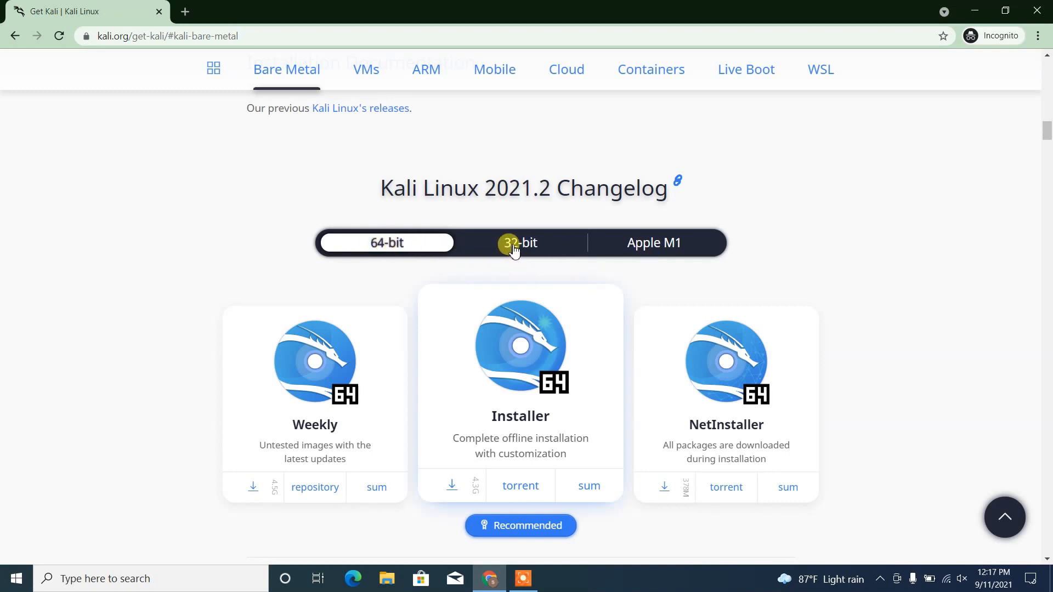
pyautogui.moveTo(525, 260)
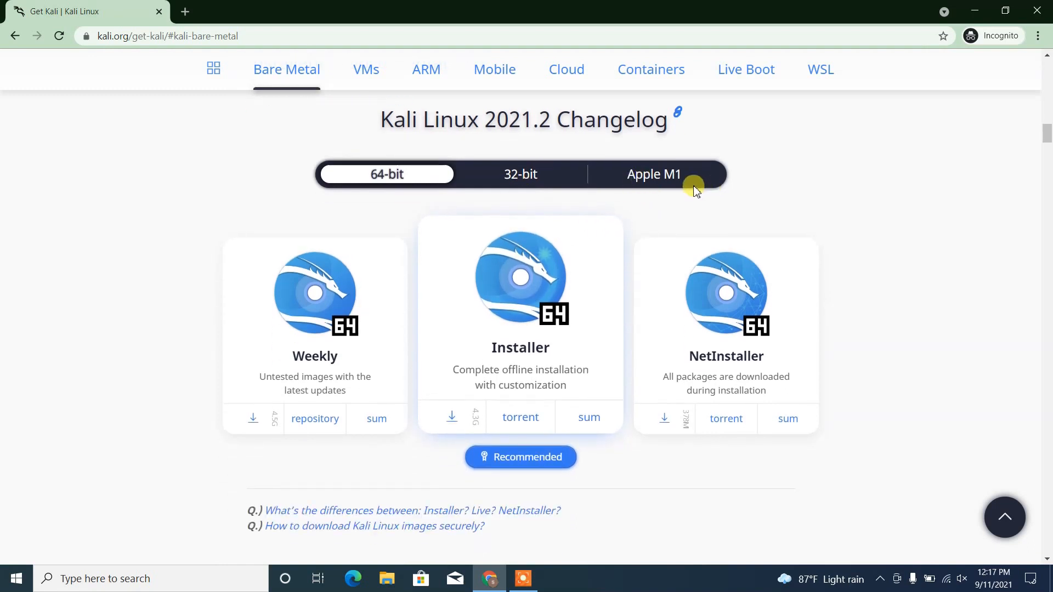
pyautogui.moveTo(682, 180)
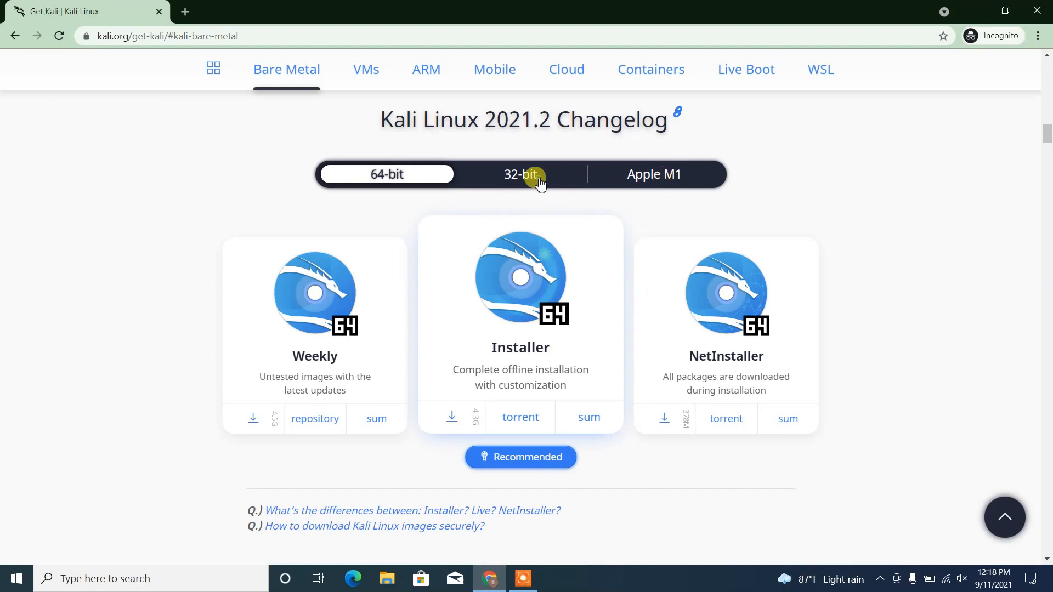
pyautogui.click(520, 174)
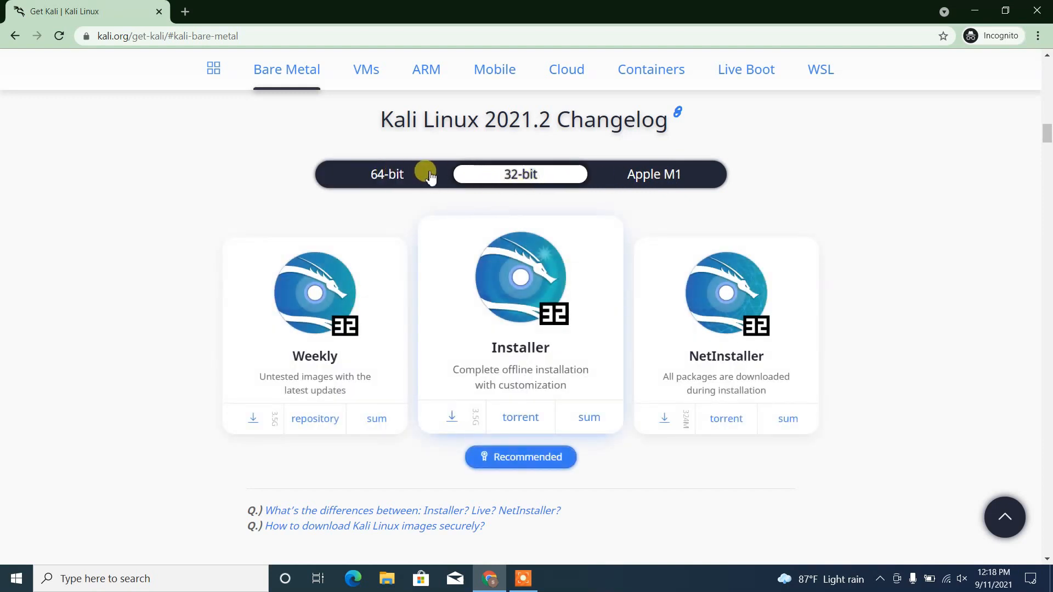
pyautogui.click(387, 175)
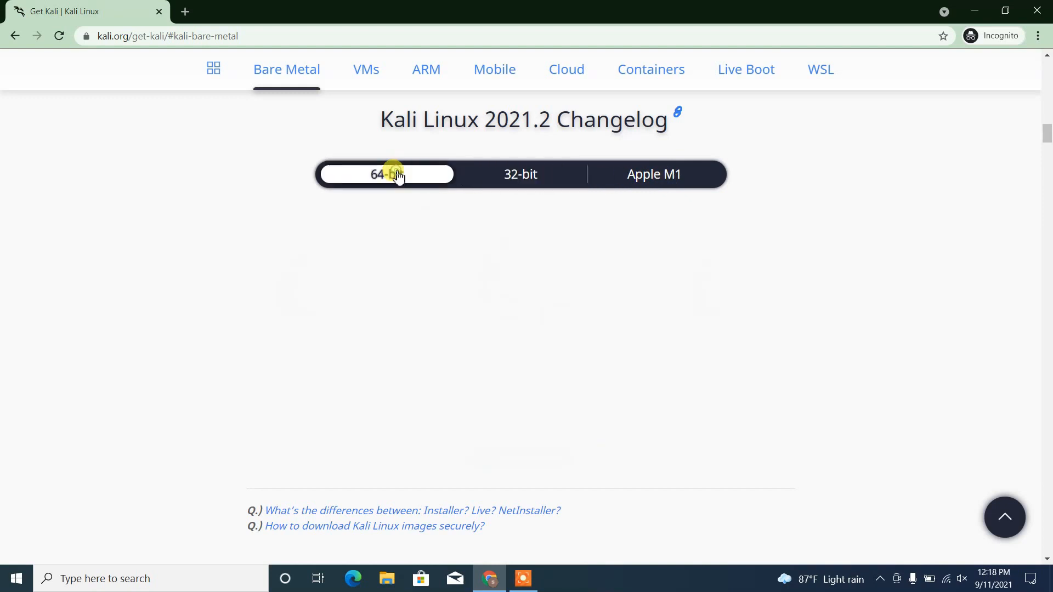
pyautogui.click(386, 174)
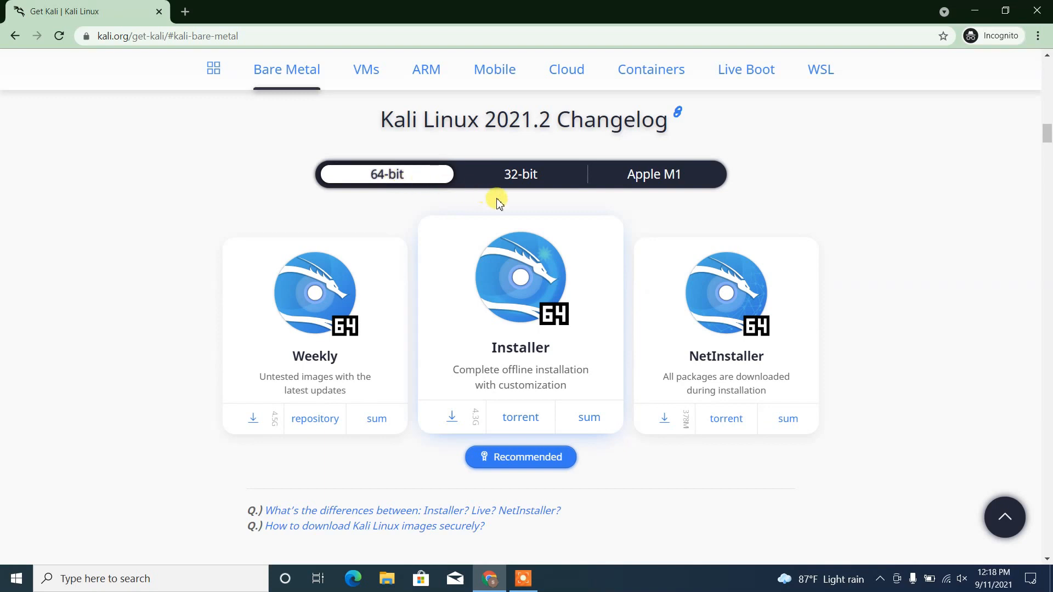
pyautogui.moveTo(392, 200)
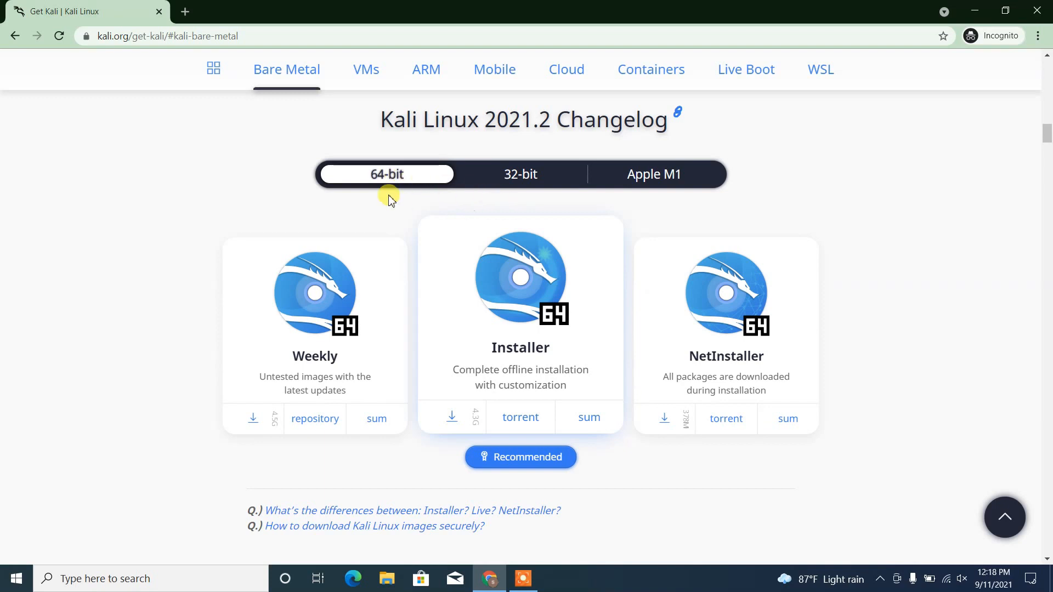
pyautogui.moveTo(521, 414)
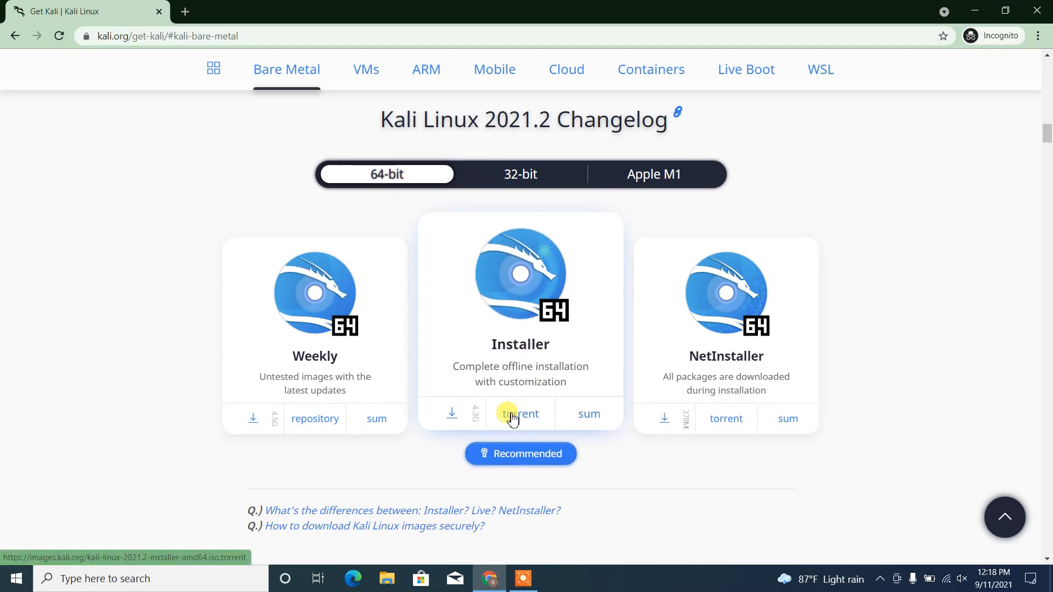
pyautogui.moveTo(452, 414)
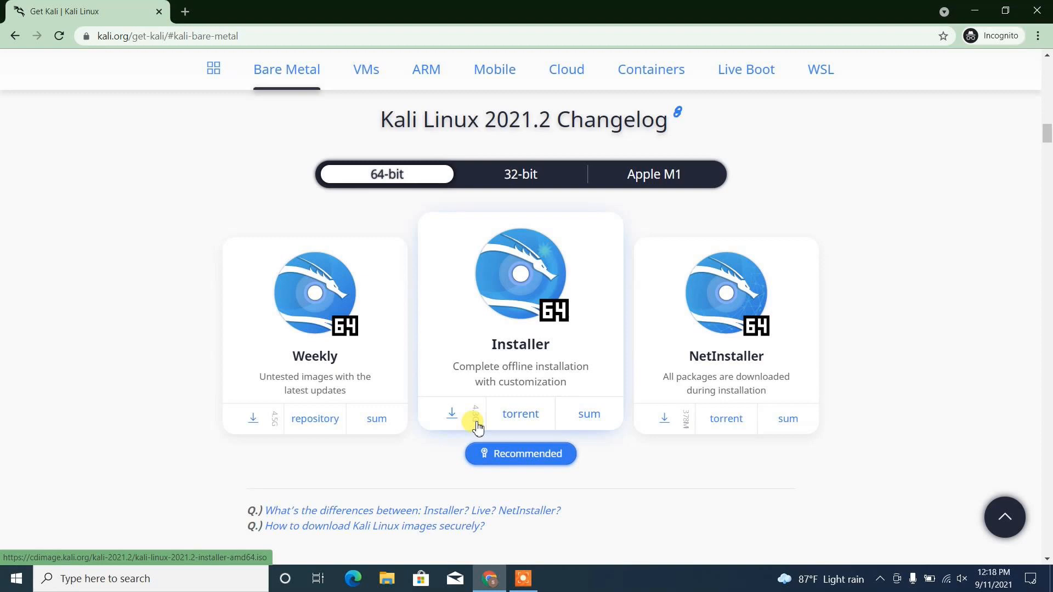
pyautogui.moveTo(572, 389)
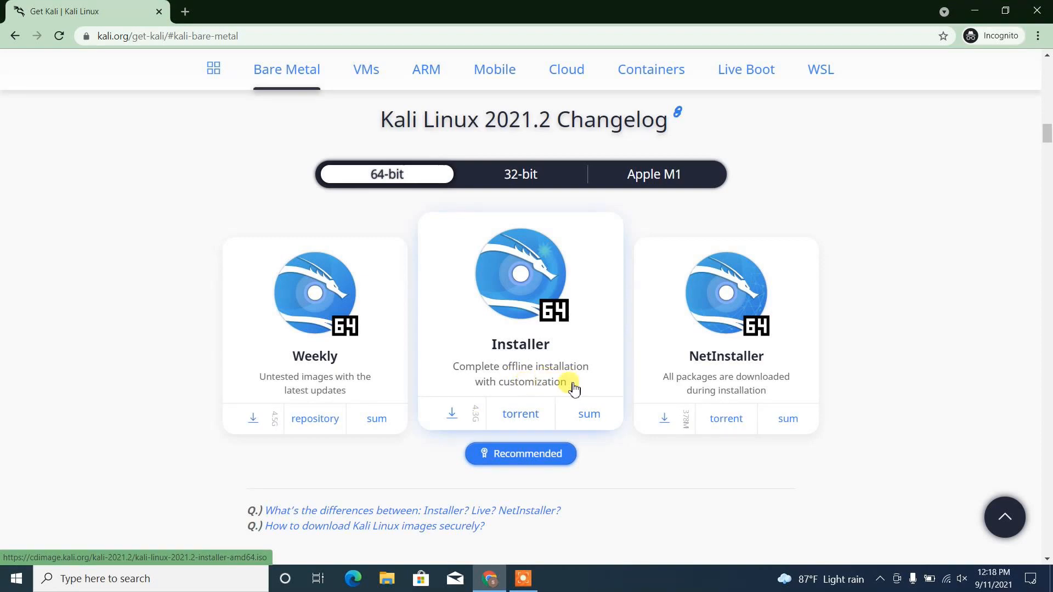
pyautogui.moveTo(528, 320)
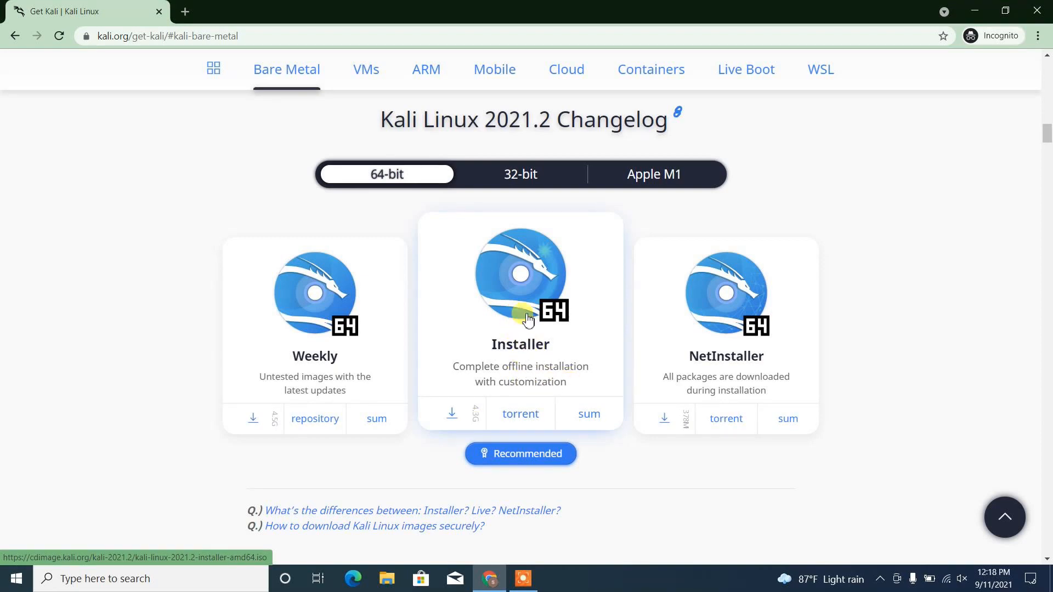
pyautogui.moveTo(520, 413)
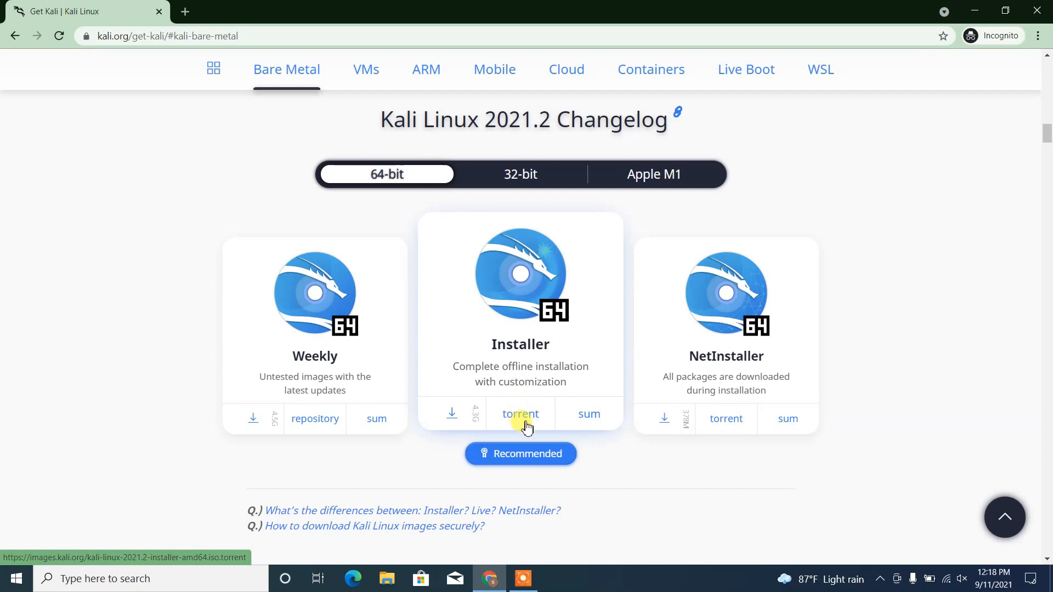
pyautogui.moveTo(526, 418)
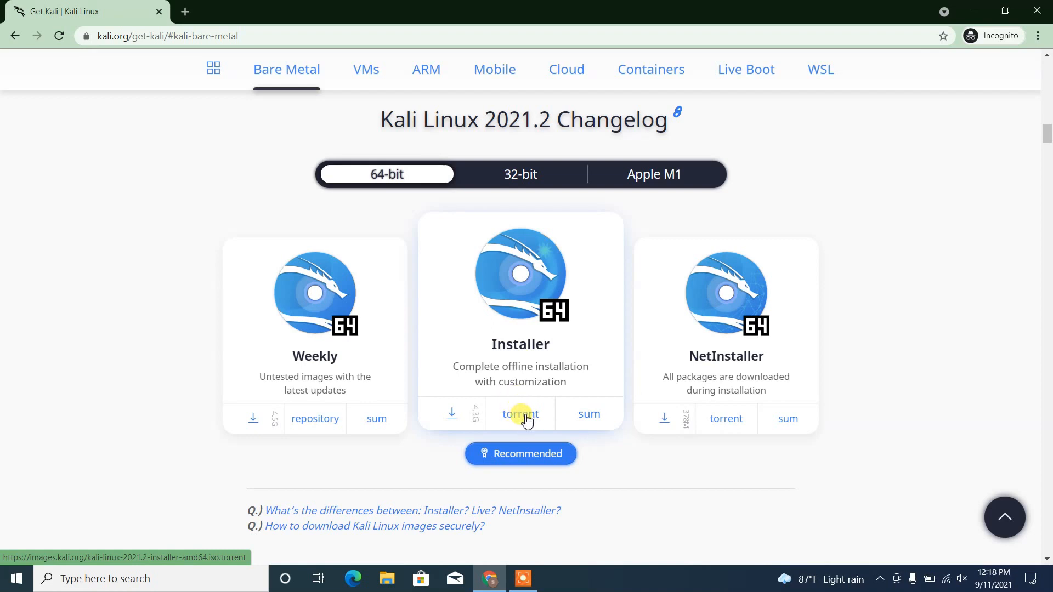
pyautogui.moveTo(451, 415)
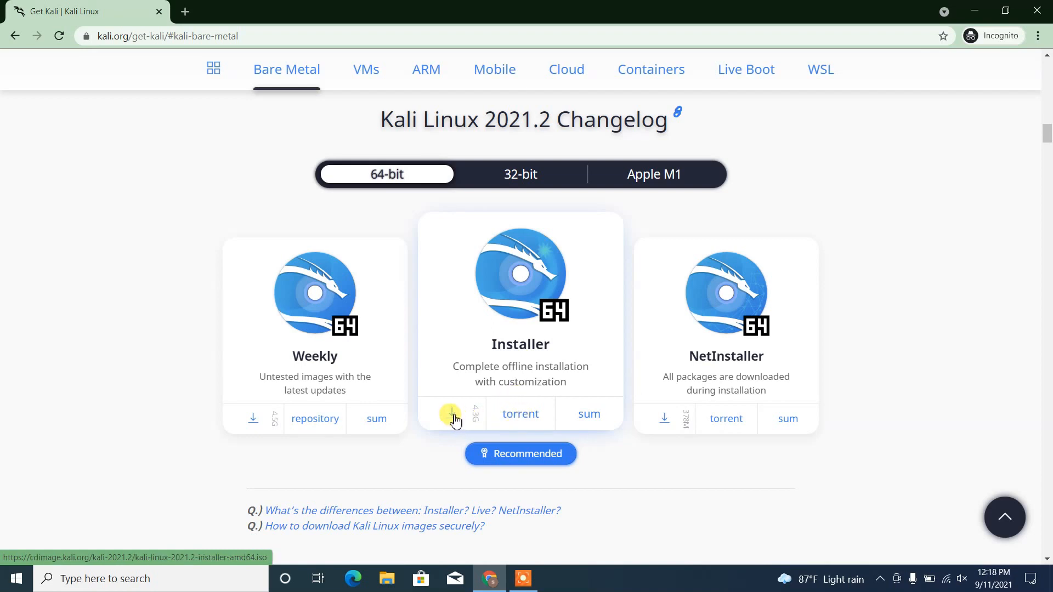
# Download kali-linux-2021.2-installer-amd64.iso from the 64-bit Installer card
pyautogui.click(451, 418)
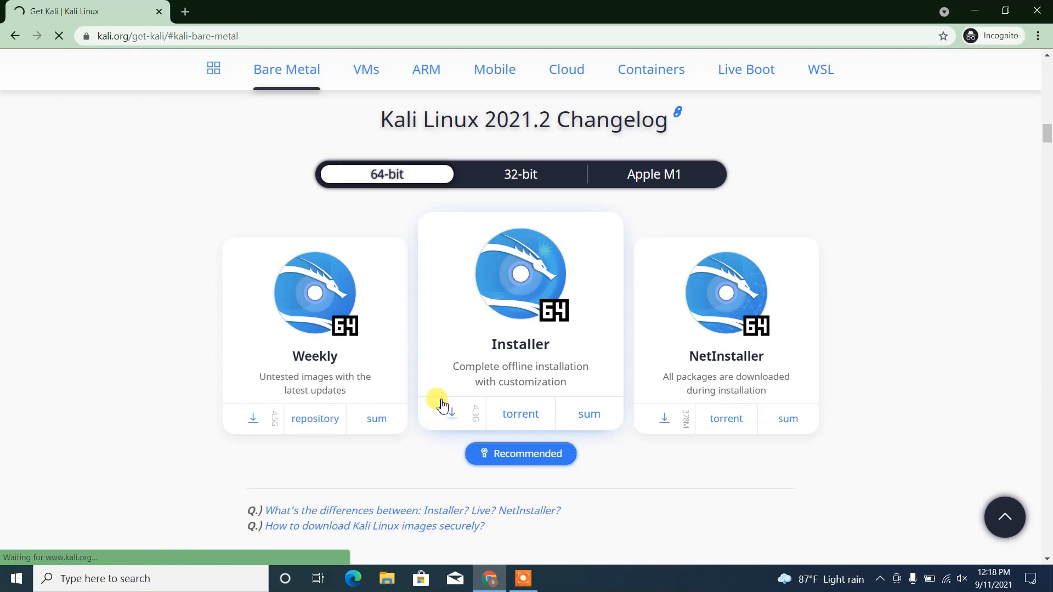
pyautogui.click(452, 413)
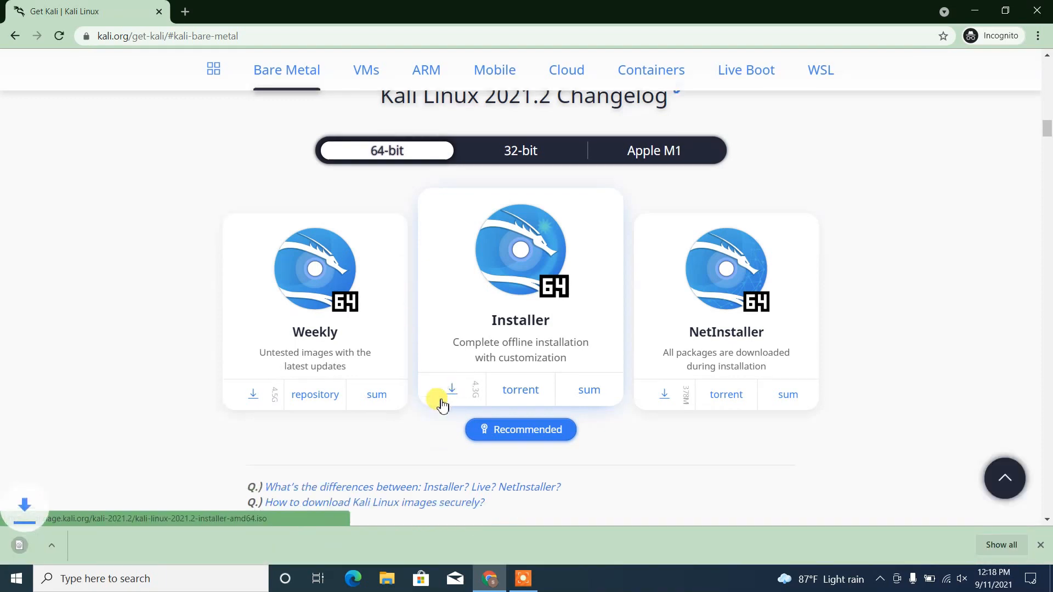
pyautogui.click(452, 392)
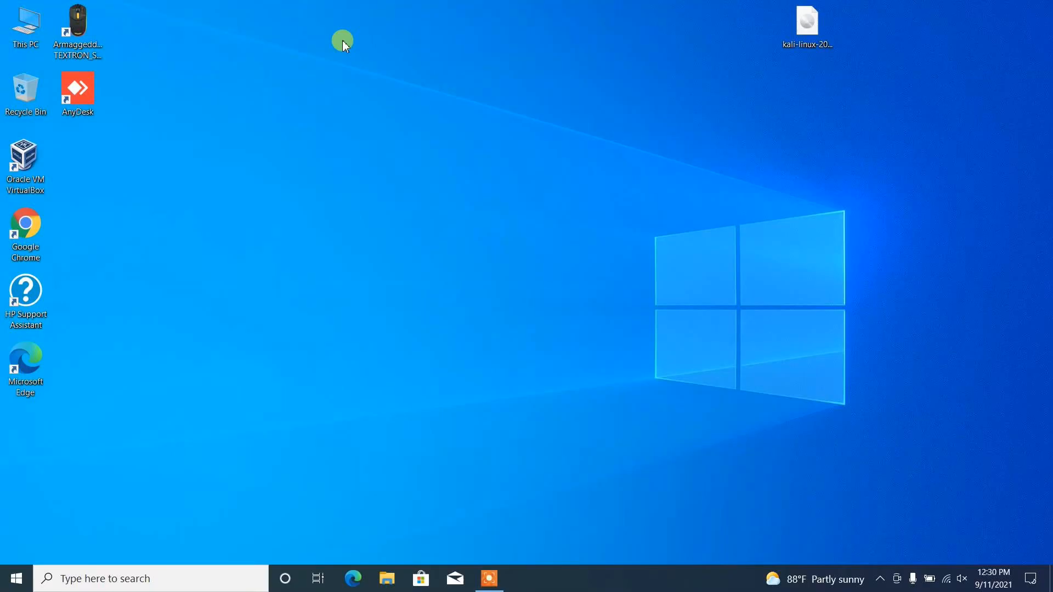
pyautogui.moveTo(906, 579)
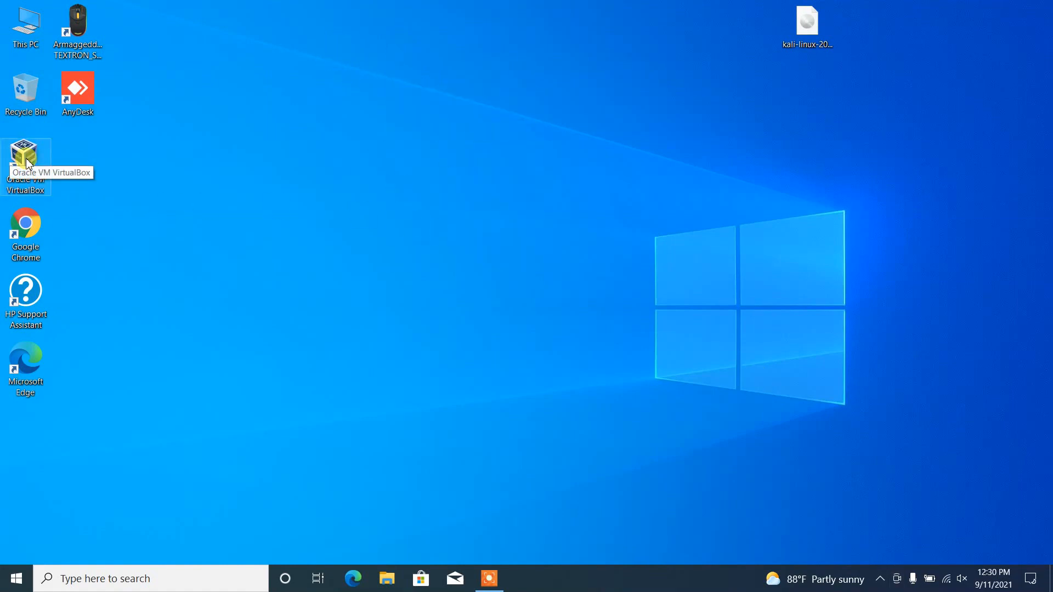
# Launch VirtualBox Manager from its desktop shortcut
pyautogui.doubleClick(25, 156)
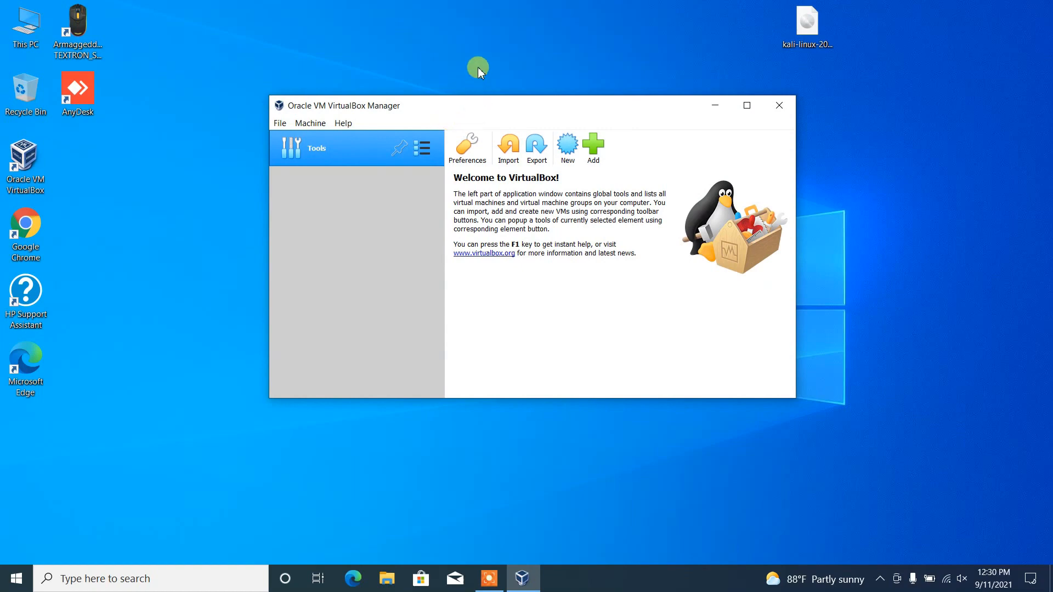
pyautogui.moveTo(568, 147)
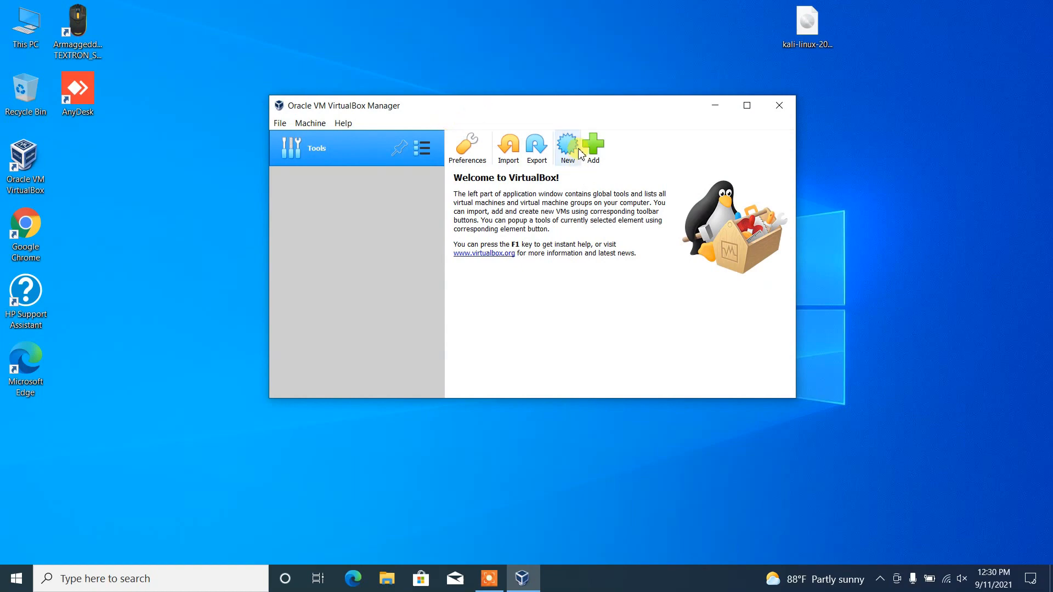
# Name the new VM 'Kali Linux', Debian (64-bit), with 4096 MB memory
pyautogui.click(568, 144)
pyautogui.write('Kali ')
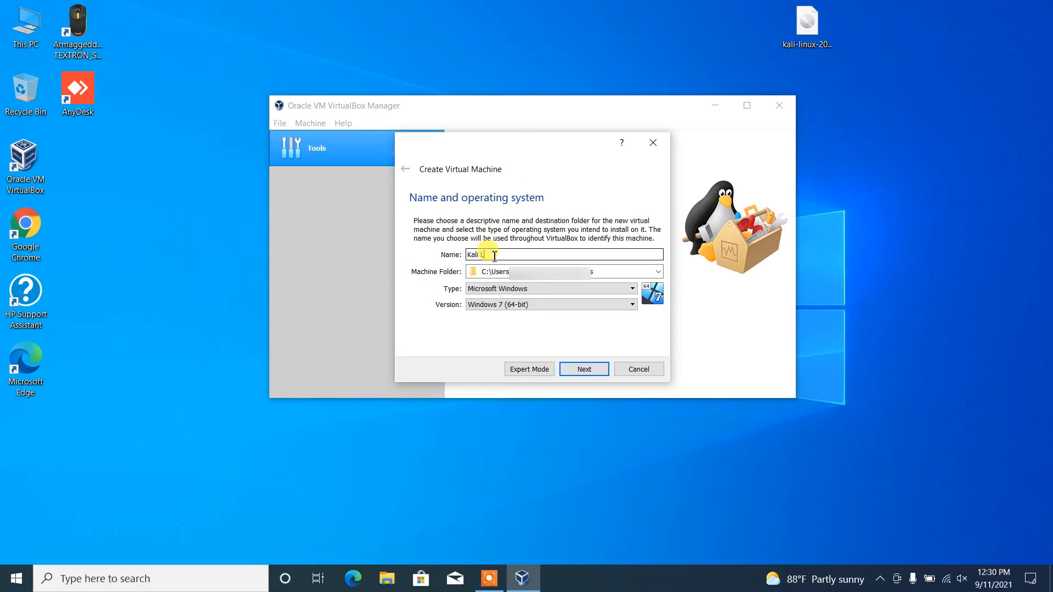
pyautogui.write('Linux')
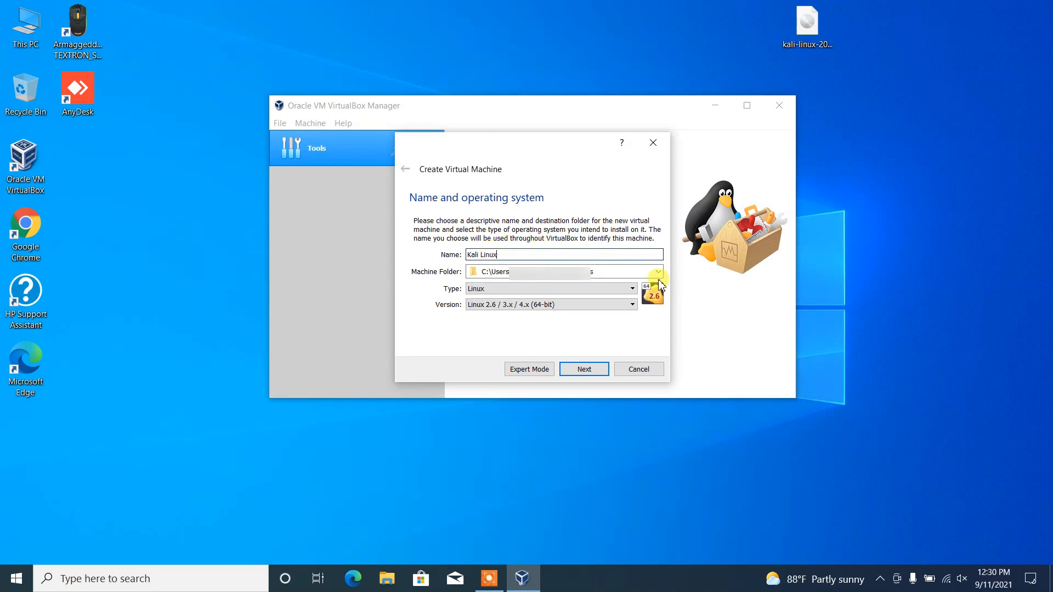
pyautogui.moveTo(657, 279)
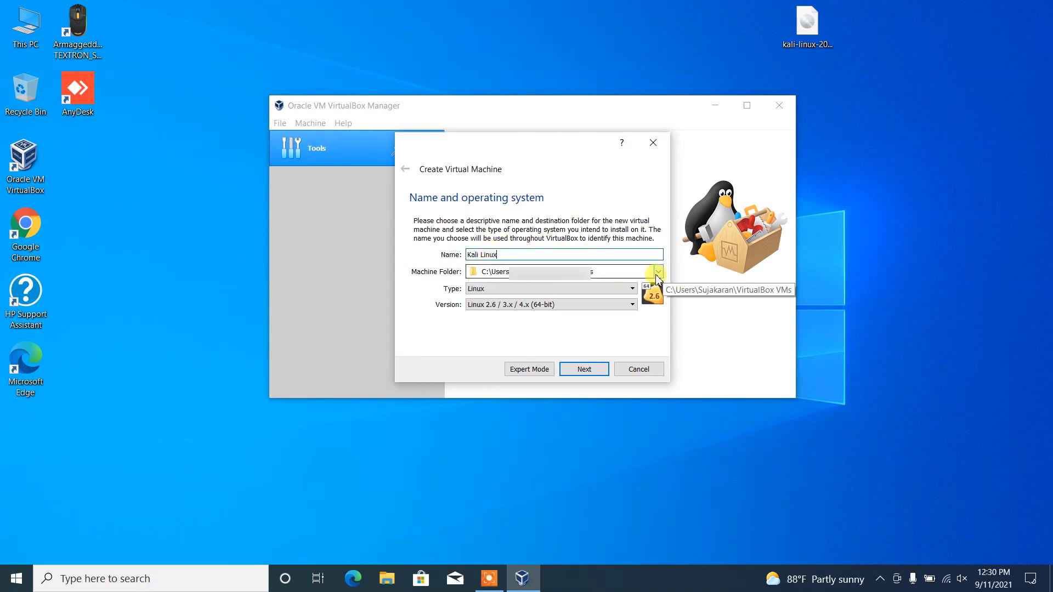
pyautogui.click(630, 304)
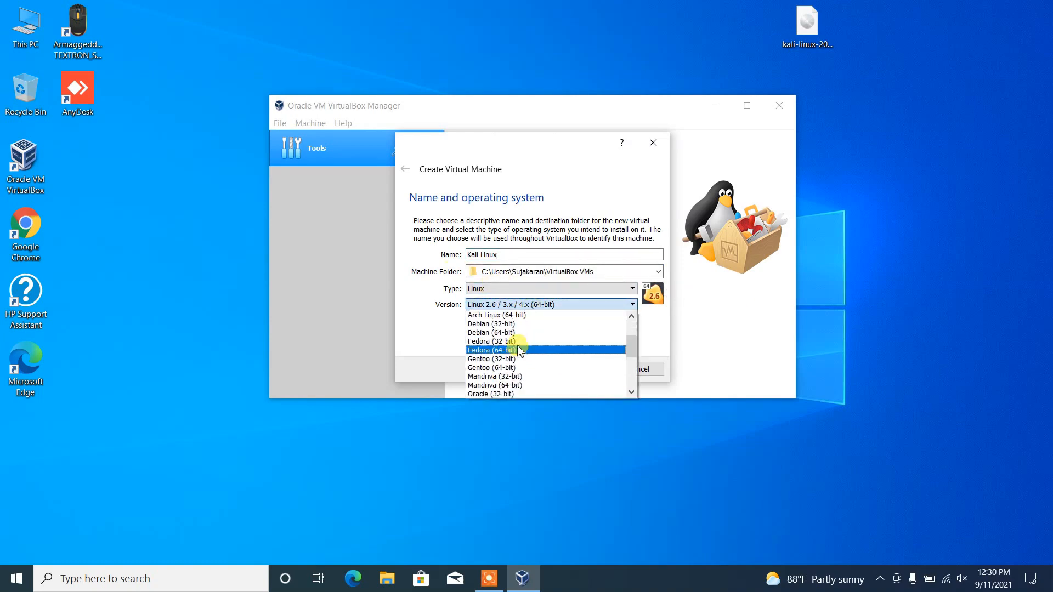
pyautogui.click(491, 332)
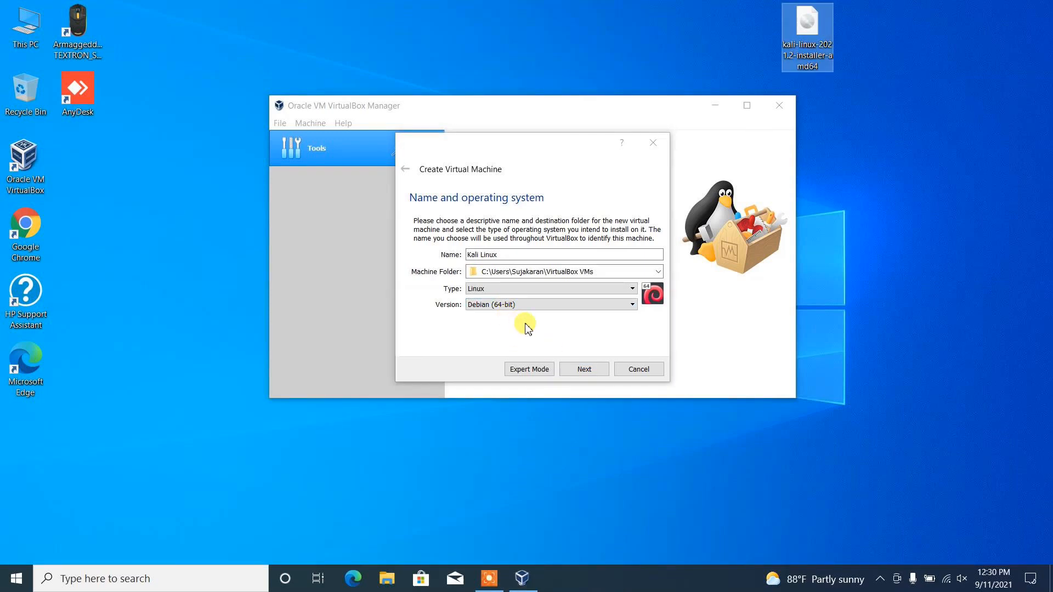
pyautogui.click(584, 369)
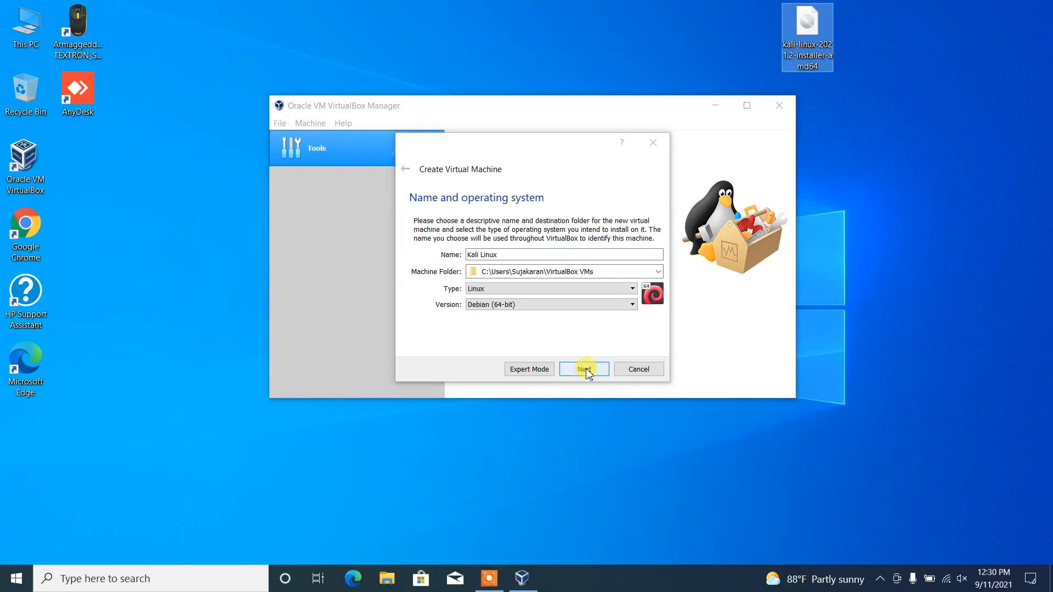
pyautogui.click(584, 368)
pyautogui.write('4096')
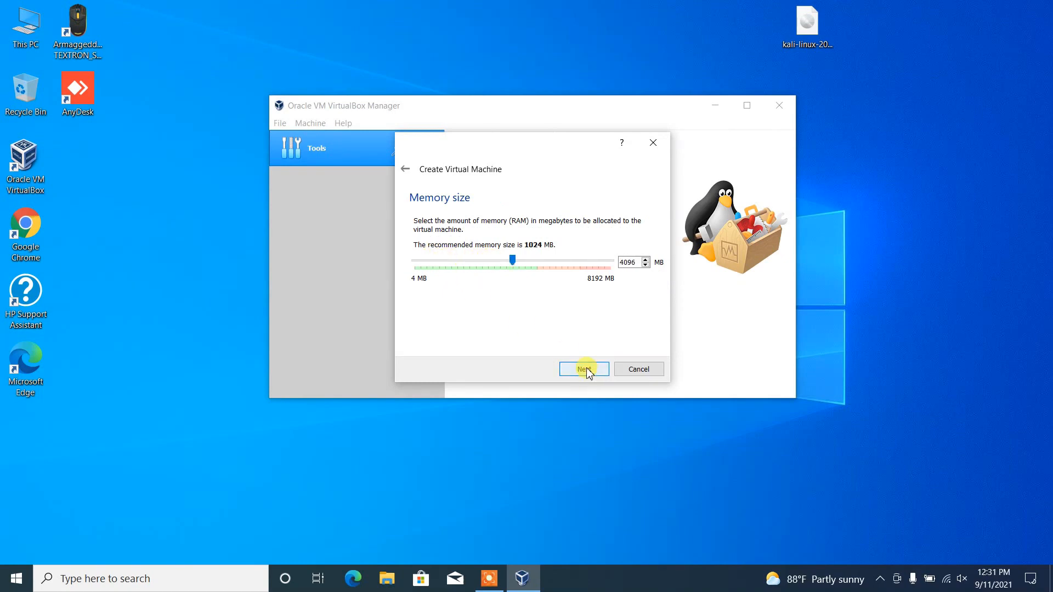
pyautogui.click(583, 369)
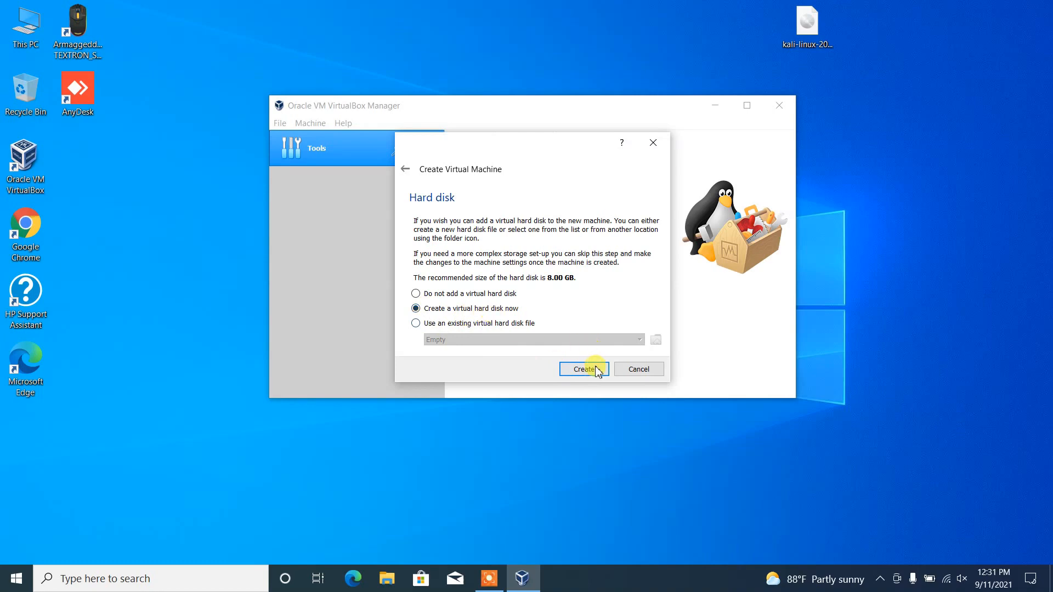
# Give the VM a dynamically allocated 40 GB VDI hard disk and create it
pyautogui.click(583, 368)
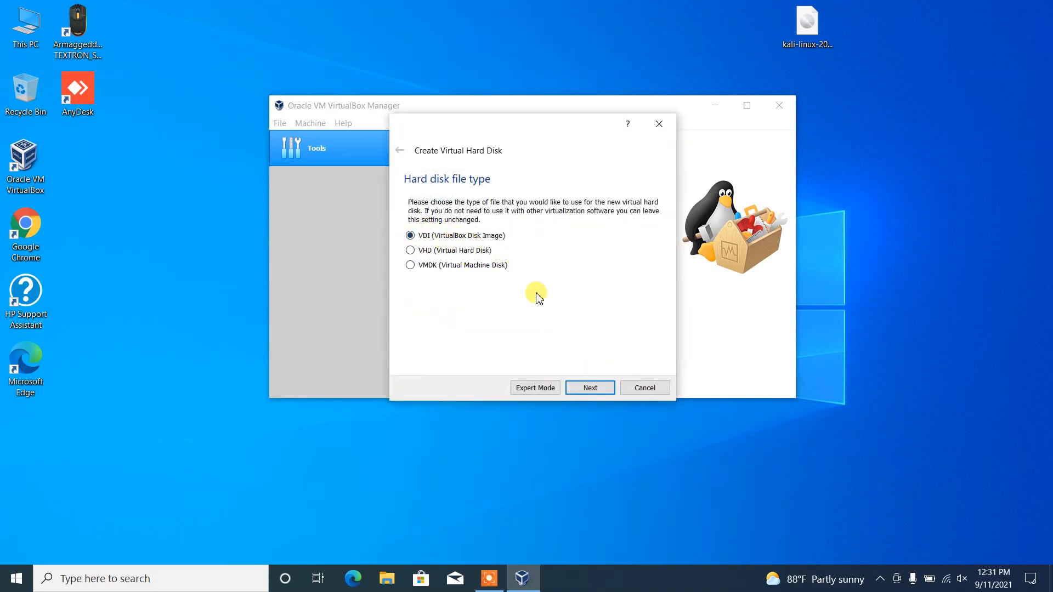
pyautogui.click(589, 388)
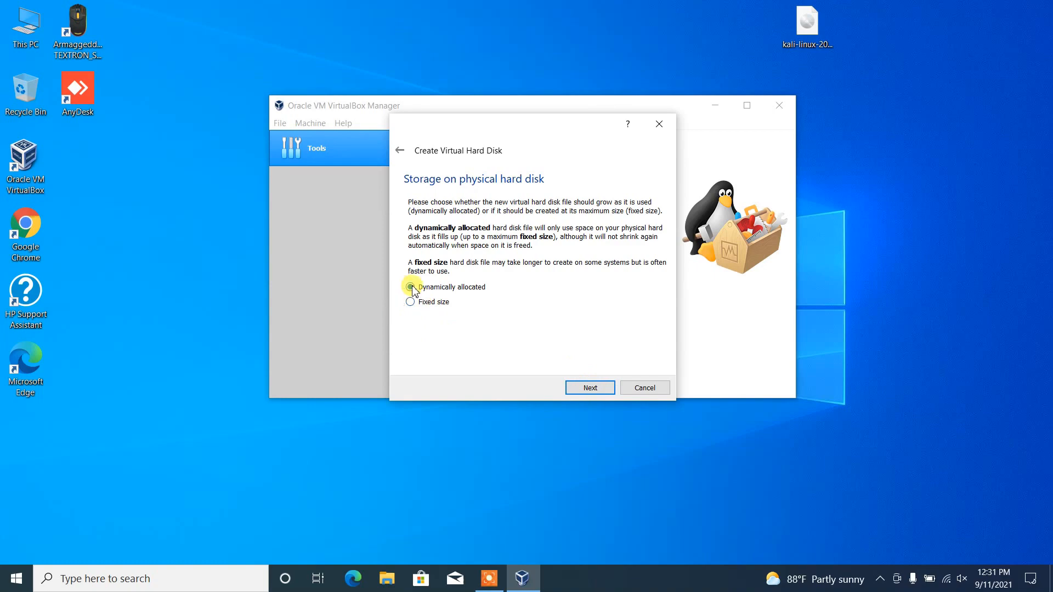
pyautogui.click(589, 387)
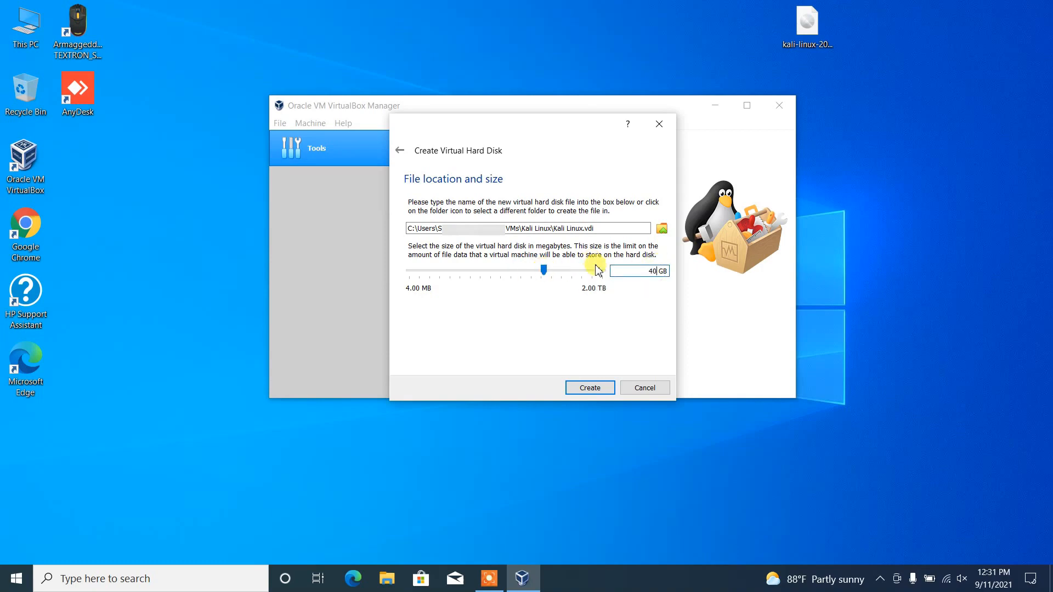
pyautogui.moveTo(601, 355)
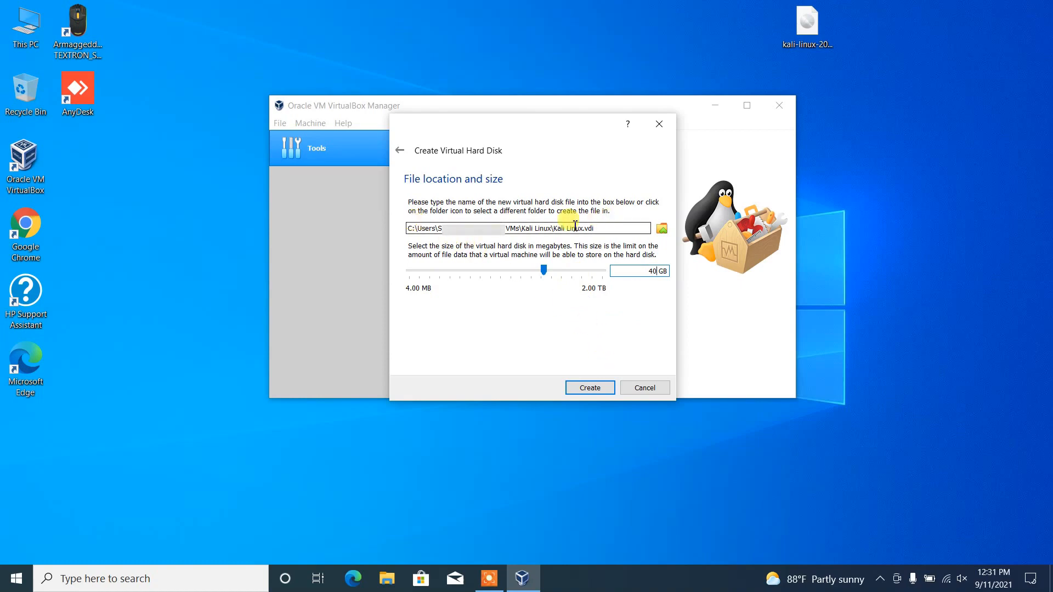
pyautogui.moveTo(605, 424)
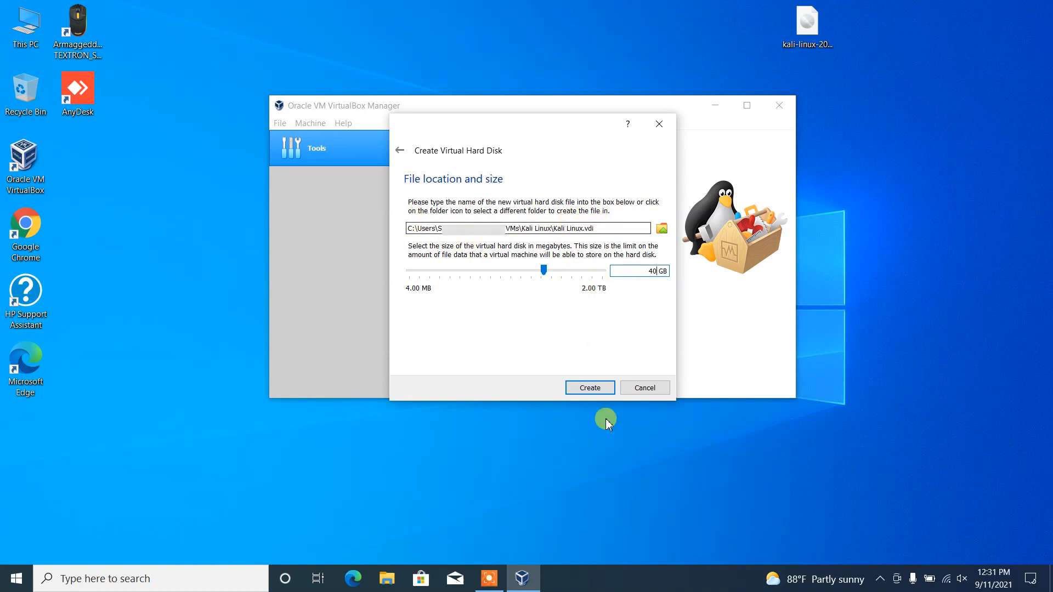
pyautogui.click(589, 388)
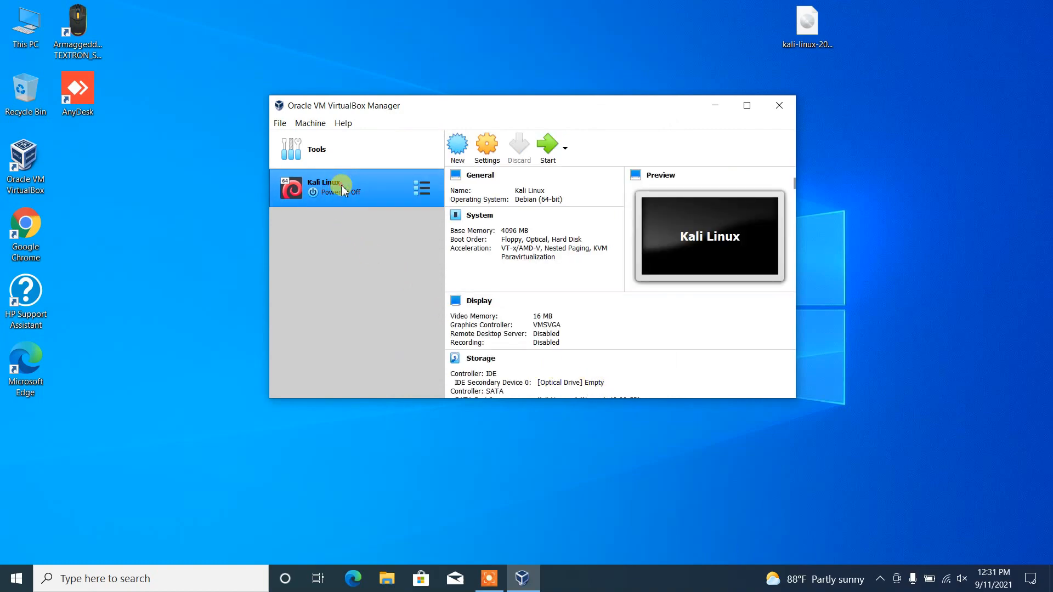
# Raise the Kali Linux VM's processor count to 4 in System settings
pyautogui.click(487, 147)
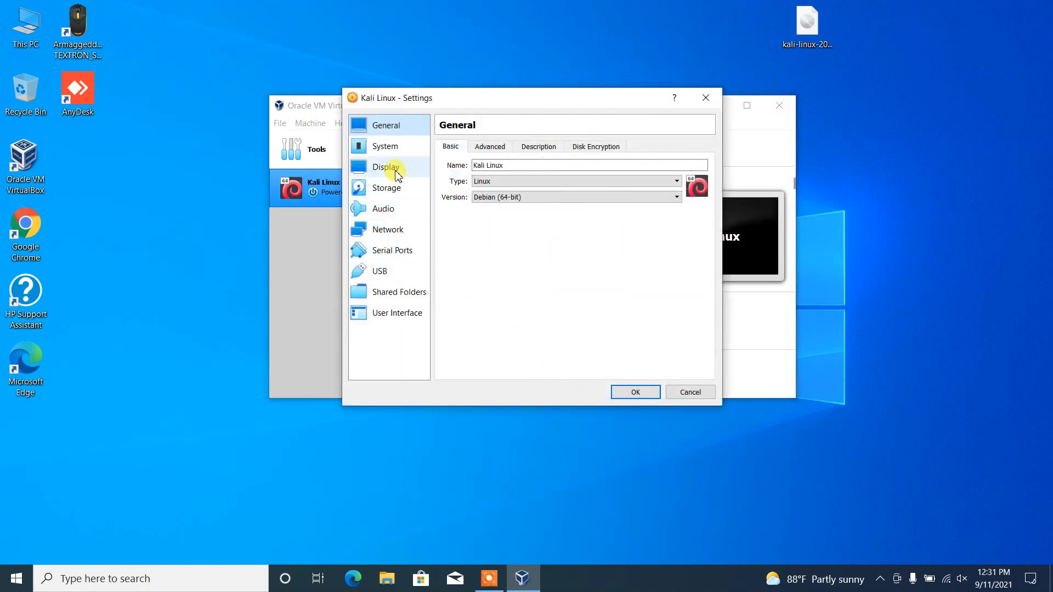
pyautogui.click(385, 145)
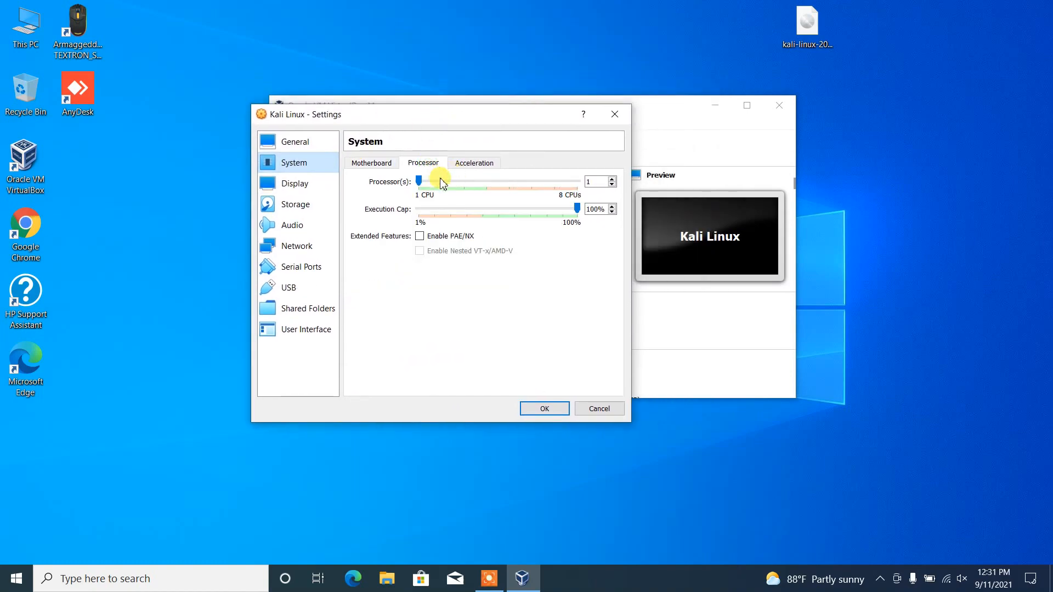
pyautogui.moveTo(419, 181); pyautogui.dragTo(479, 182)
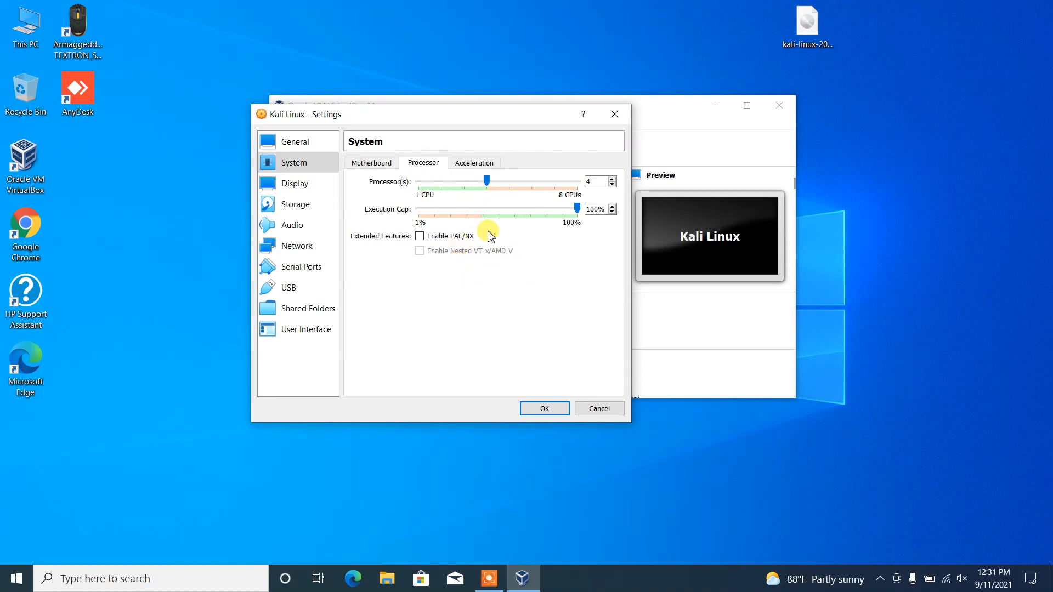
pyautogui.moveTo(457, 260)
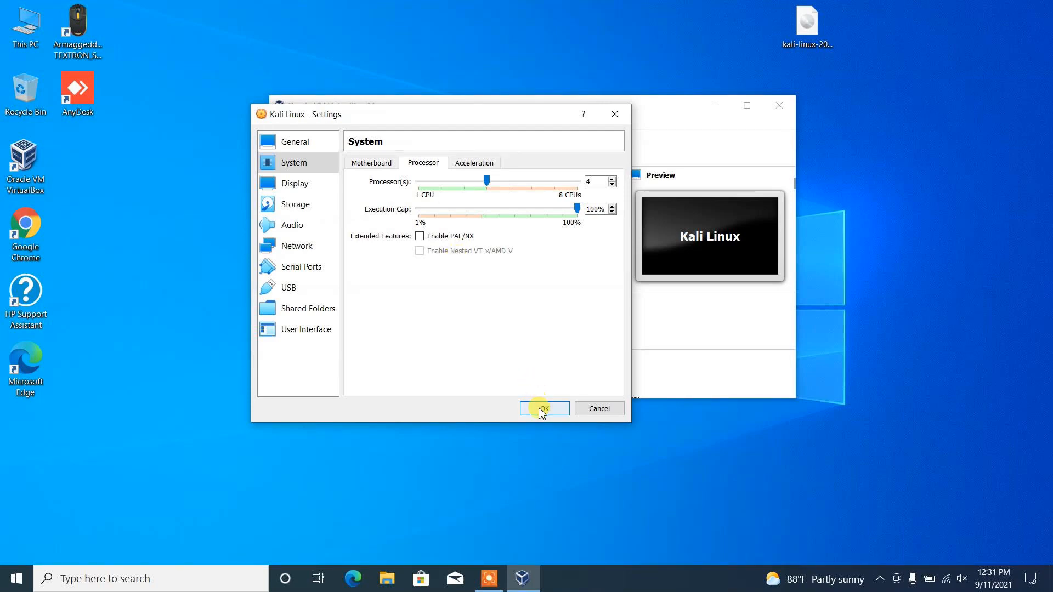
pyautogui.click(544, 409)
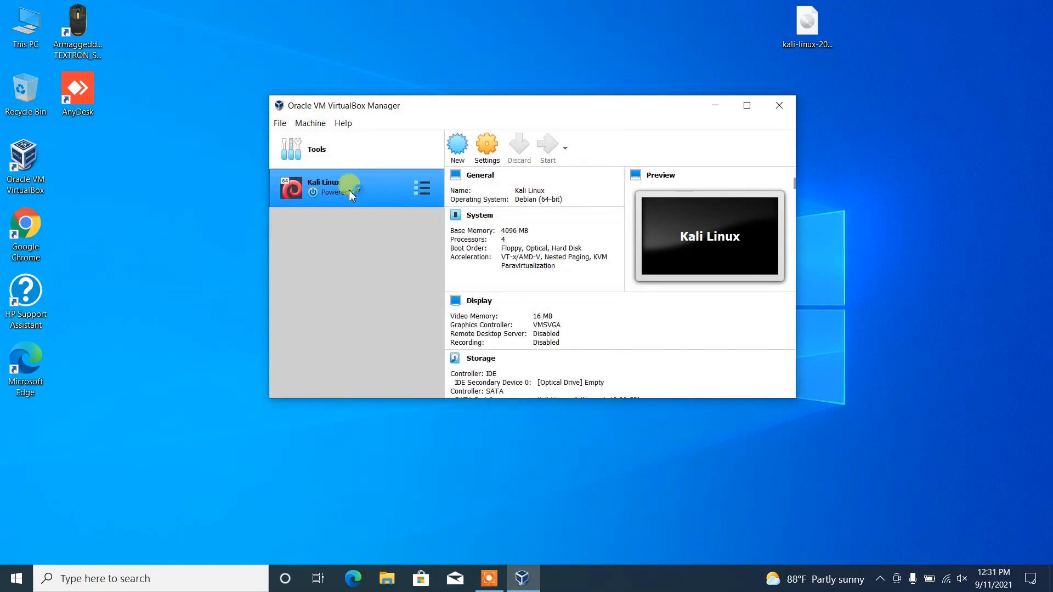
pyautogui.moveTo(350, 195)
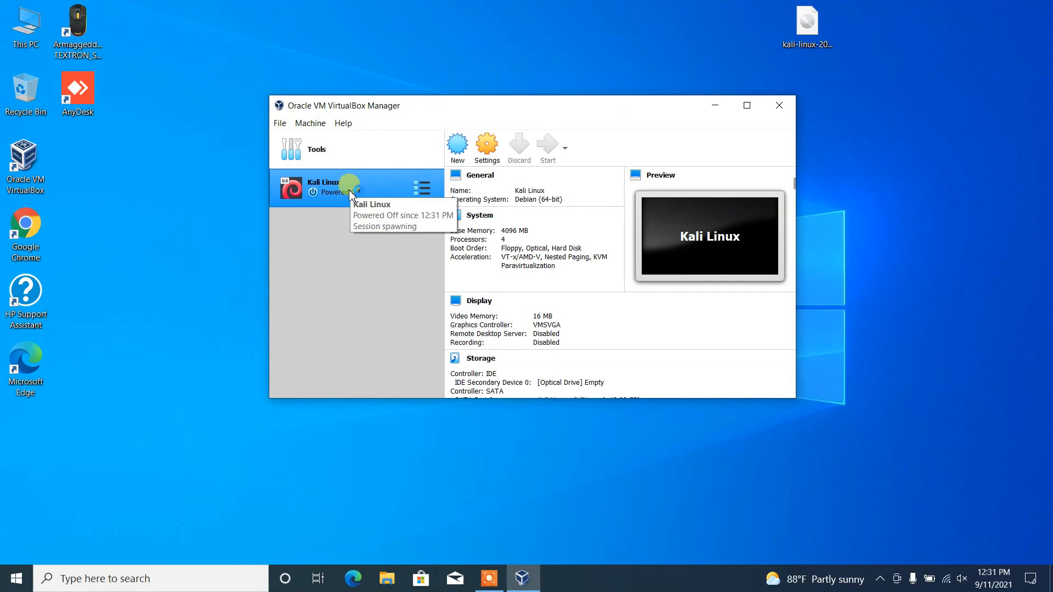
# Start the VM from kali-linux-2021.2-installer-amd64.iso on the Desktop
pyautogui.click(547, 147)
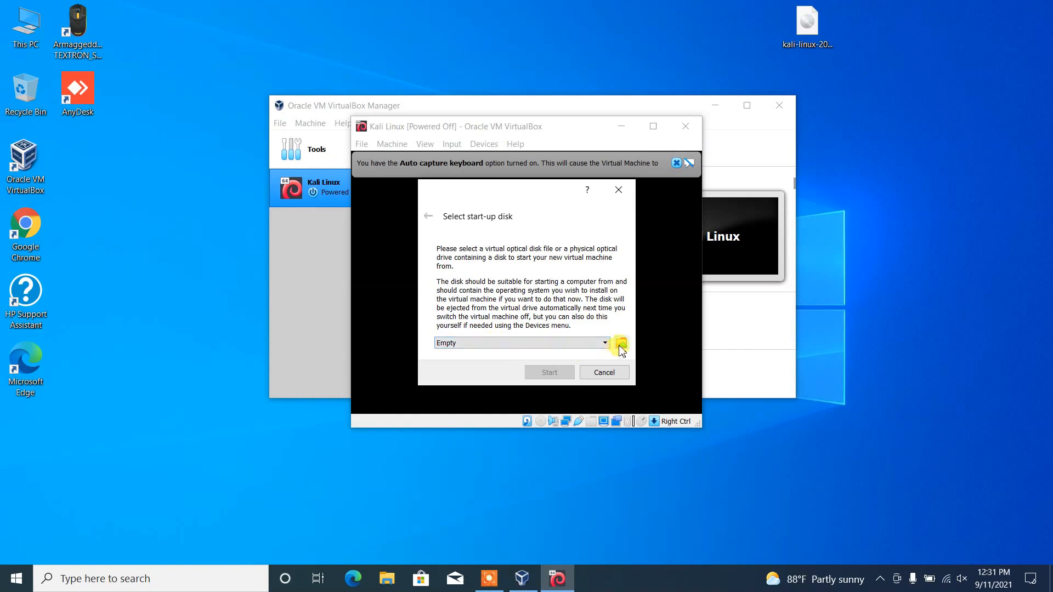
pyautogui.click(619, 344)
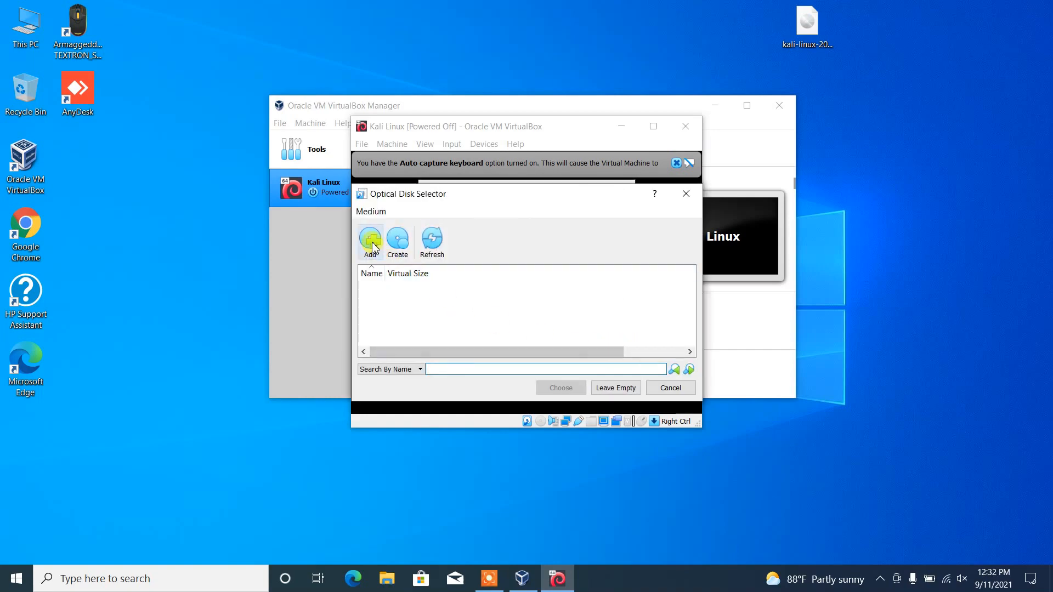
pyautogui.click(370, 242)
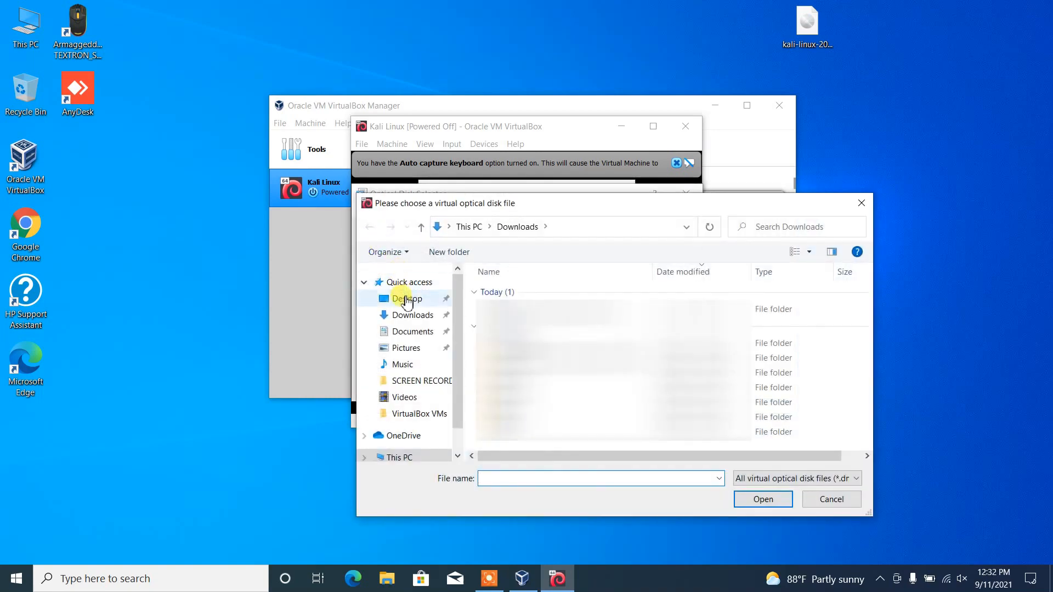
pyautogui.click(407, 298)
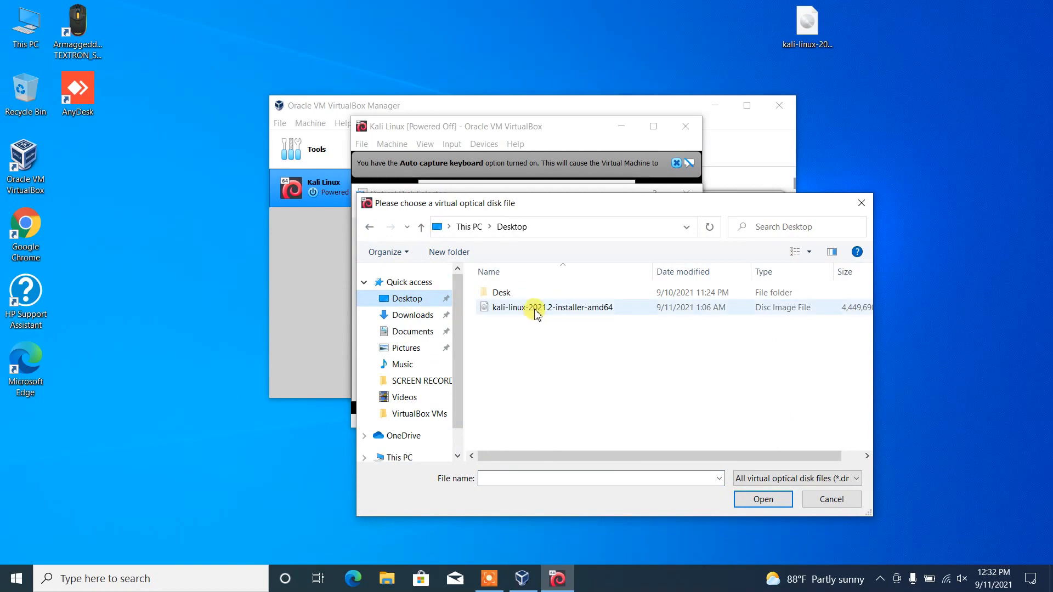
pyautogui.click(551, 307)
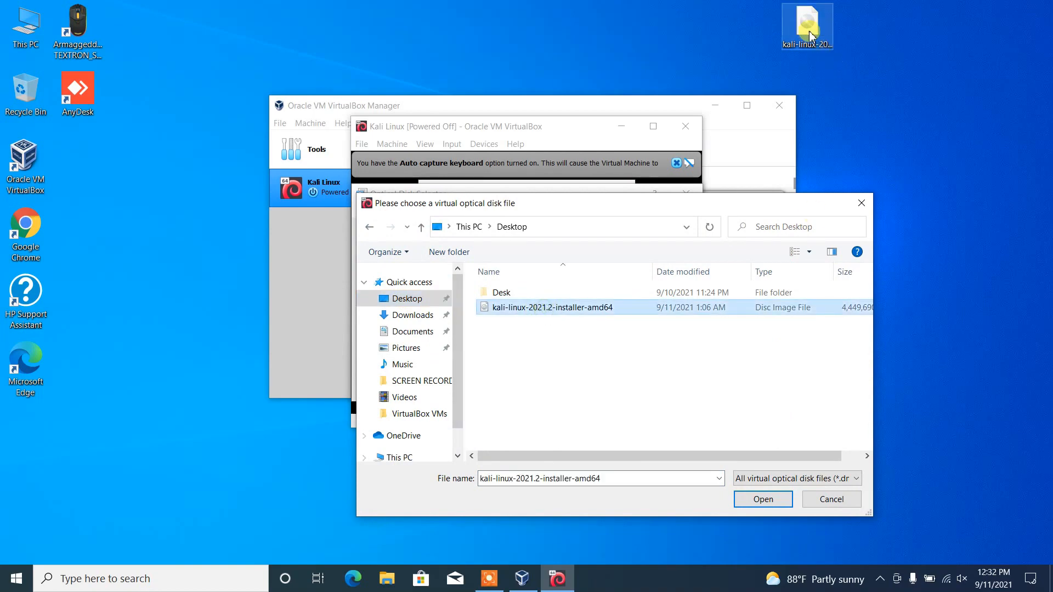
pyautogui.click(762, 499)
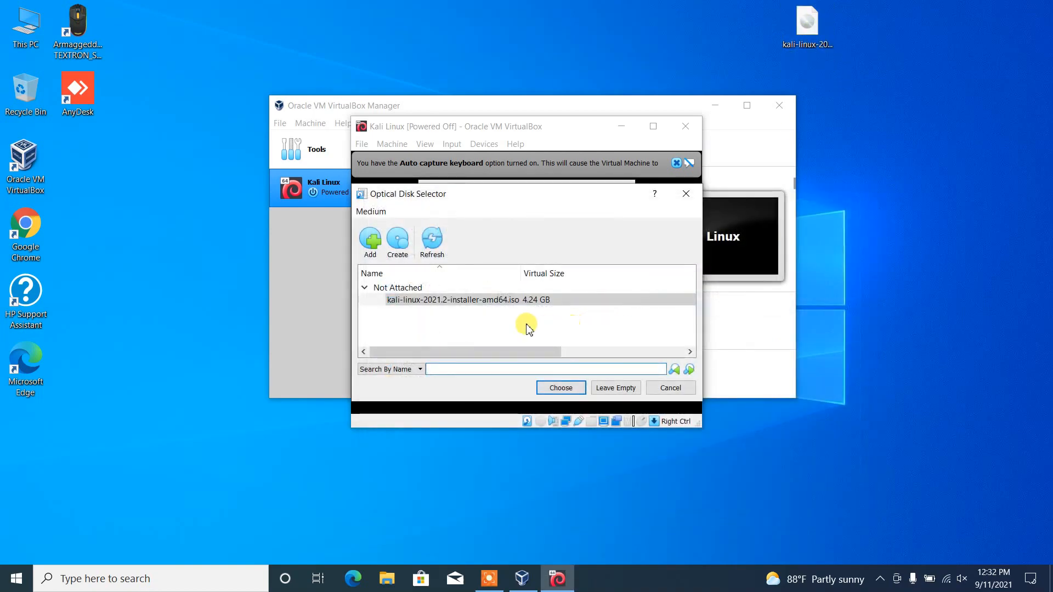
pyautogui.click(560, 388)
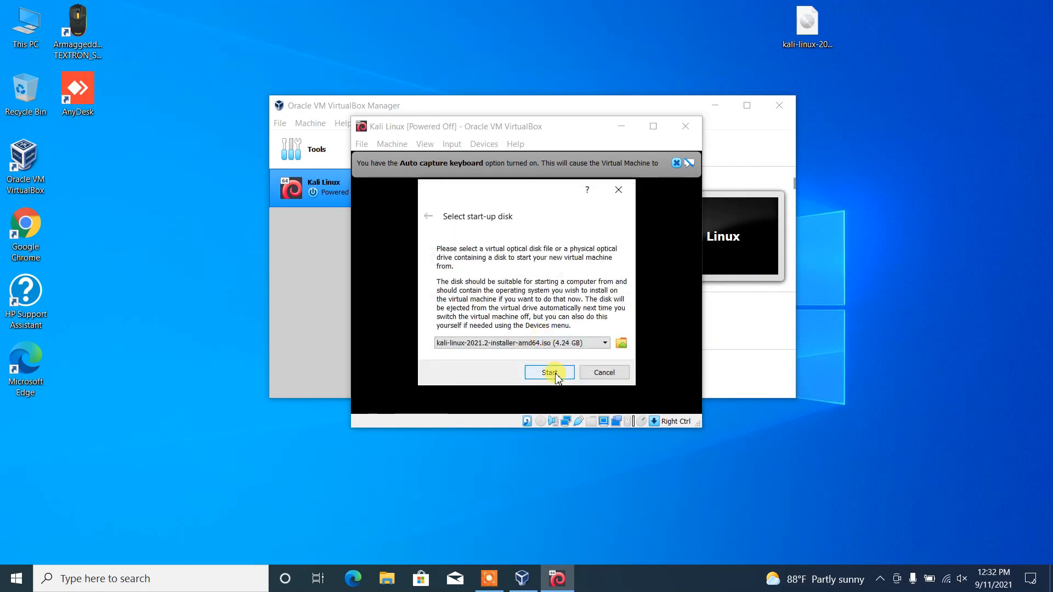
pyautogui.click(548, 373)
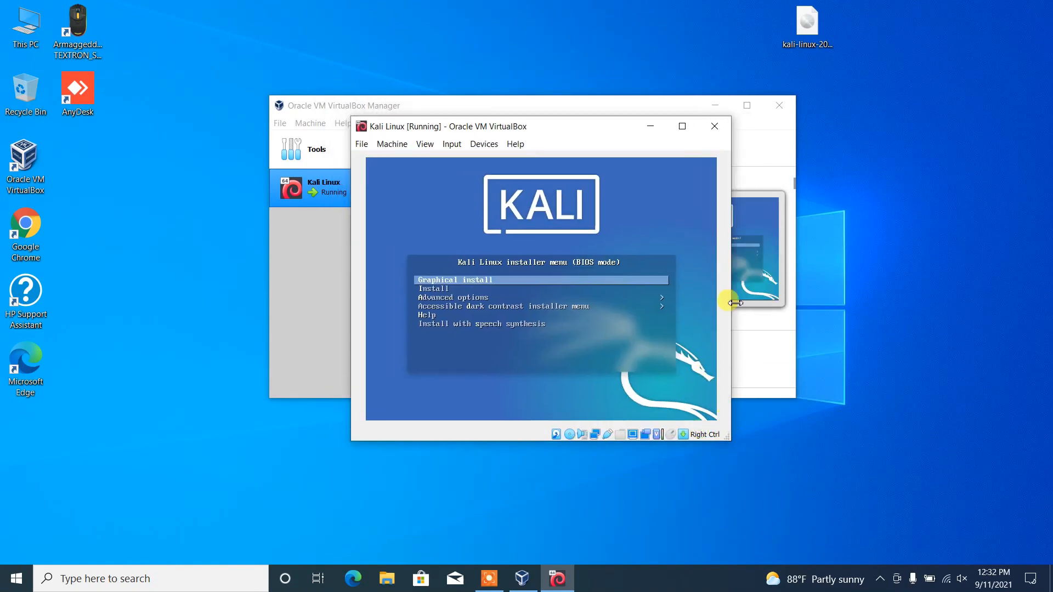
# Enlarge the VM window and choose English, United States and American English keymap
pyautogui.moveTo(442, 126); pyautogui.dragTo(253, 24)
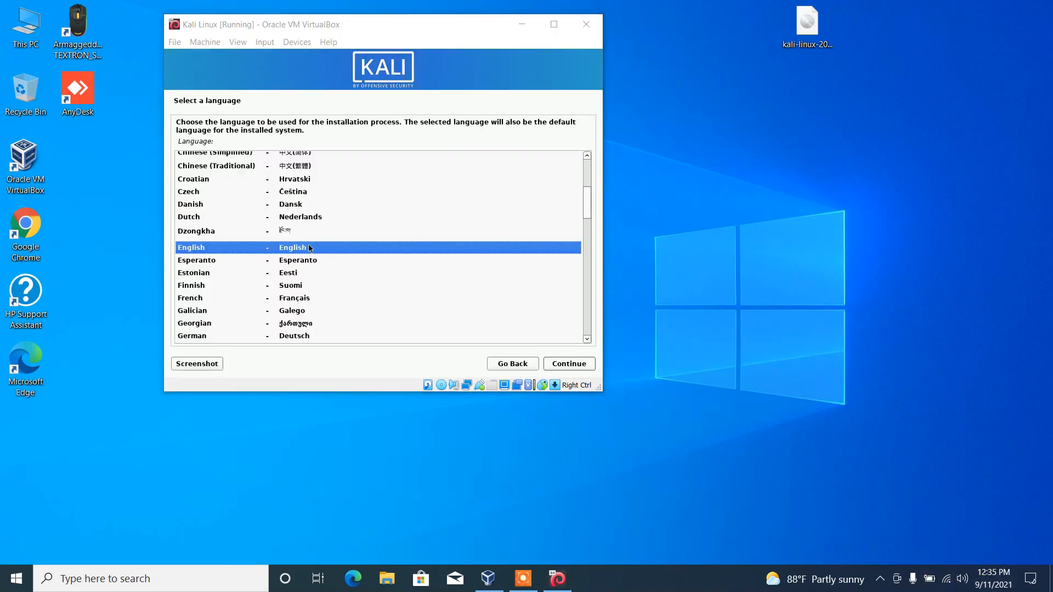
pyautogui.click(568, 363)
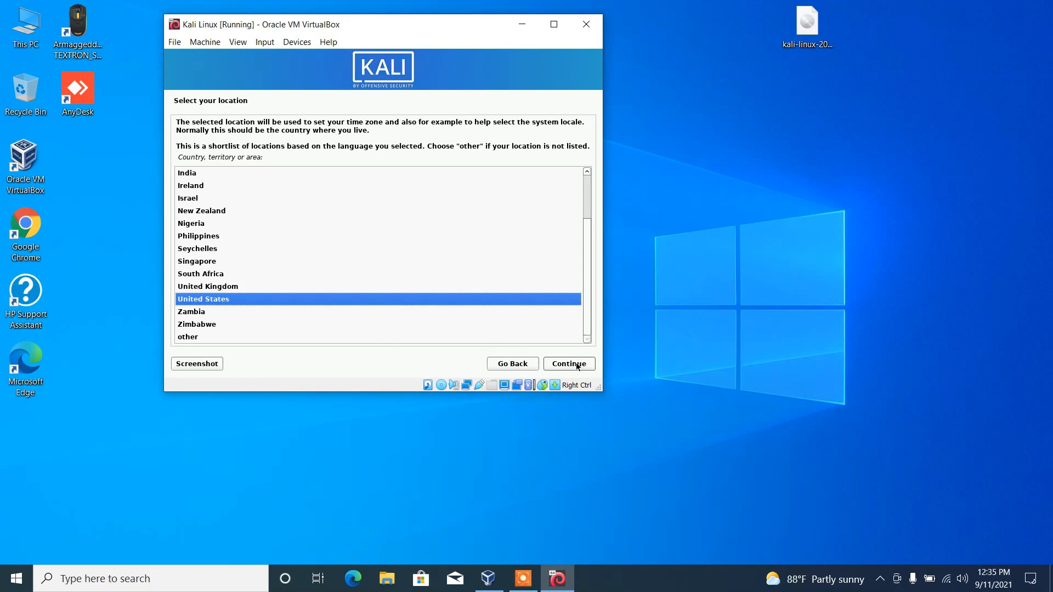
pyautogui.click(568, 364)
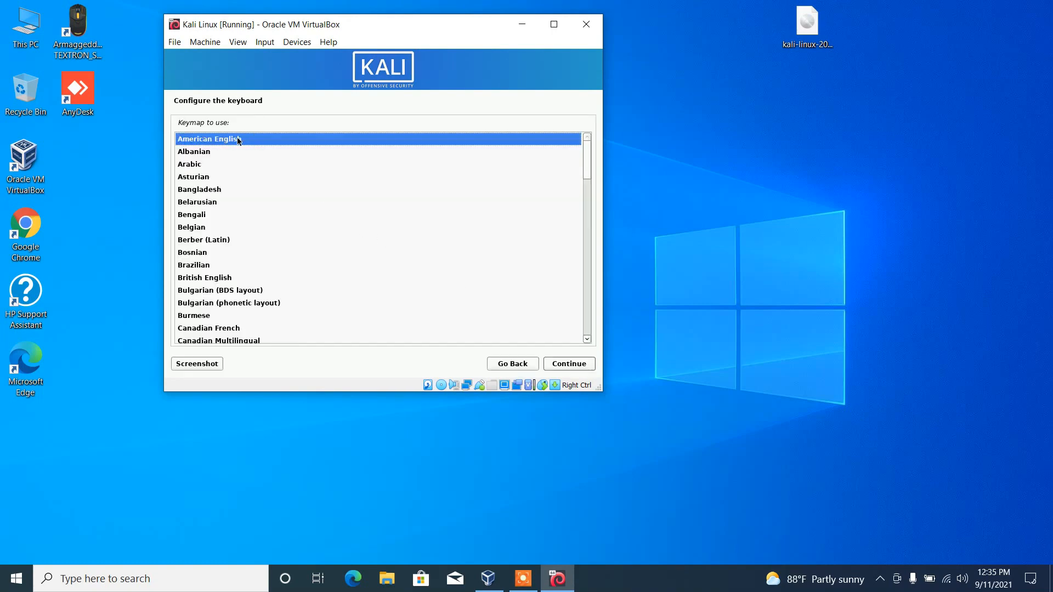
pyautogui.click(568, 363)
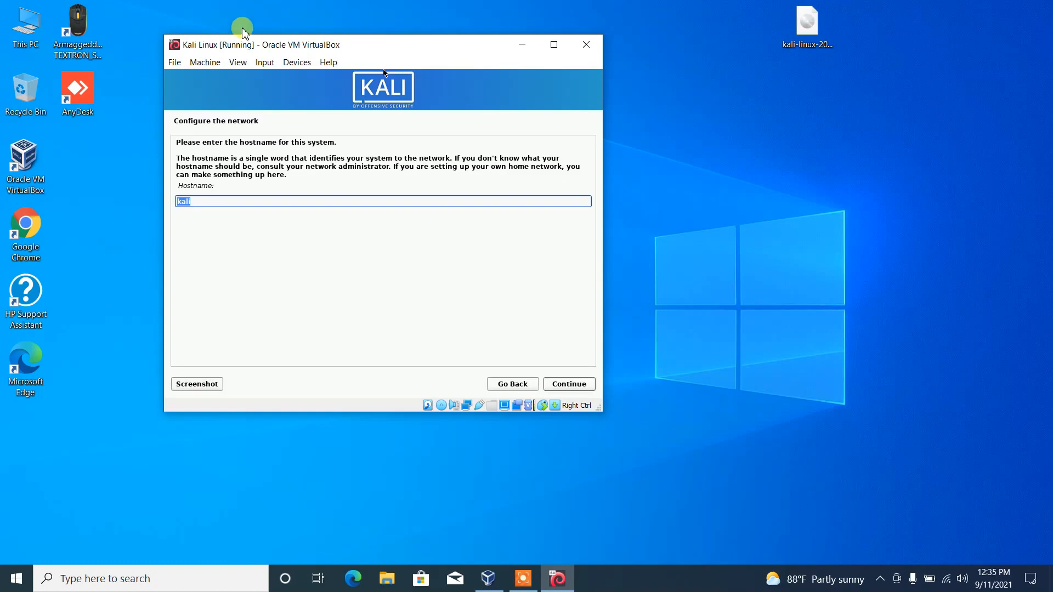
# Accept hostname 'kali' and leave the domain name blank
pyautogui.click(228, 202)
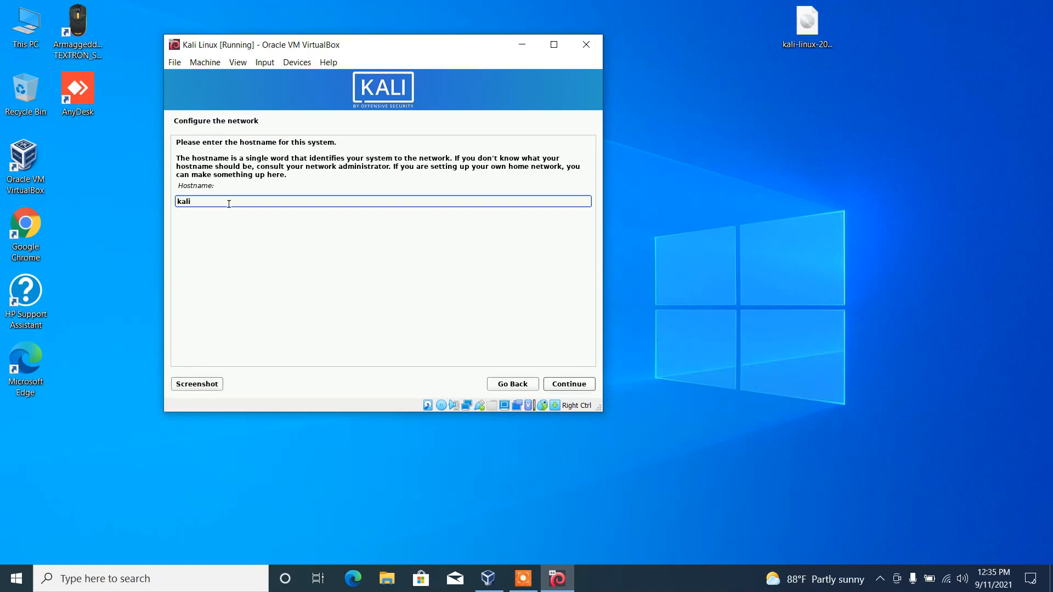
pyautogui.click(568, 383)
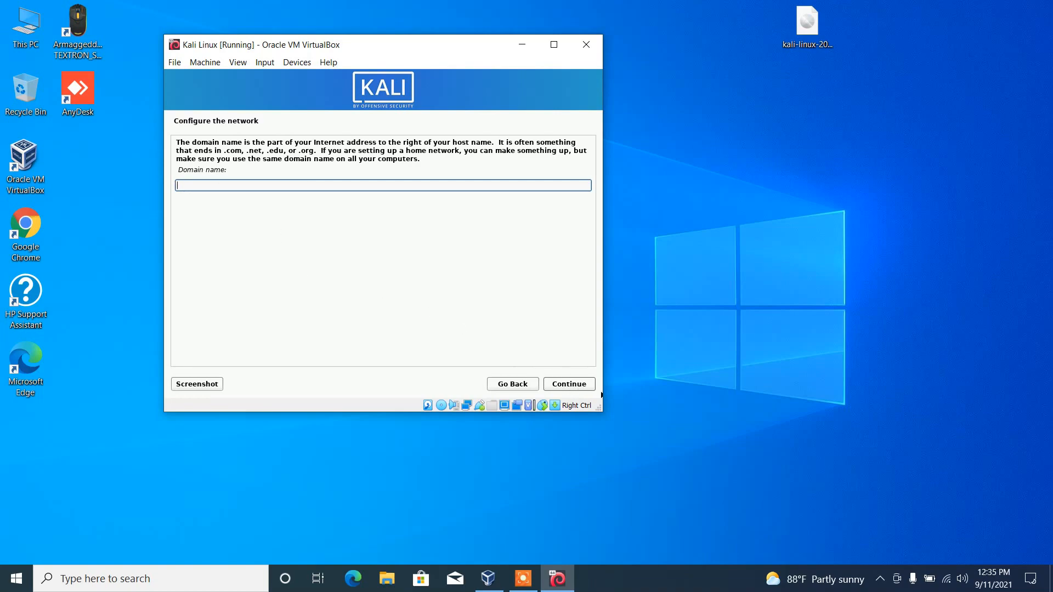
pyautogui.click(568, 383)
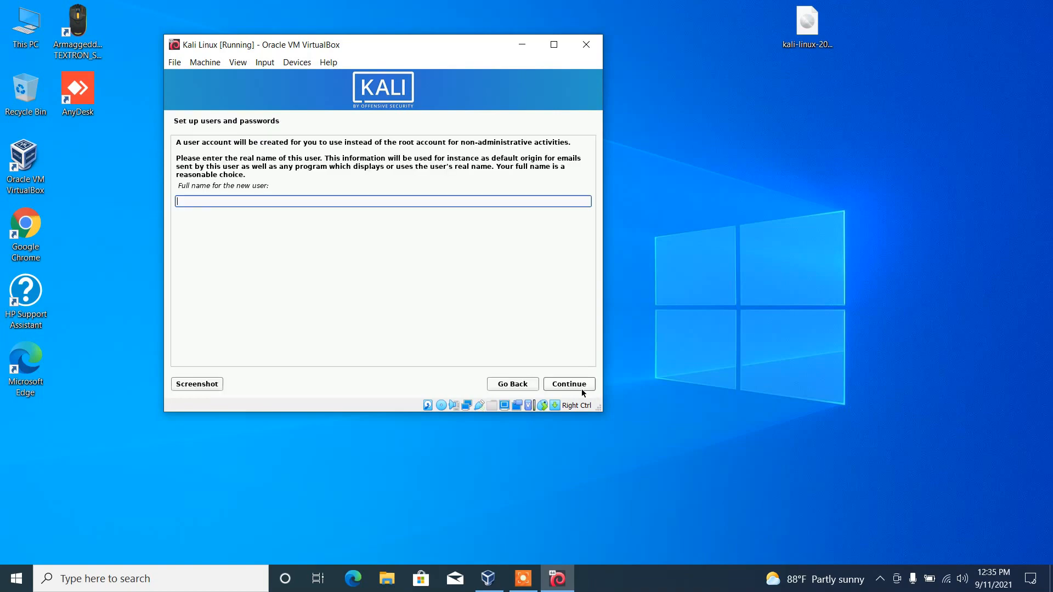
pyautogui.moveTo(284, 258)
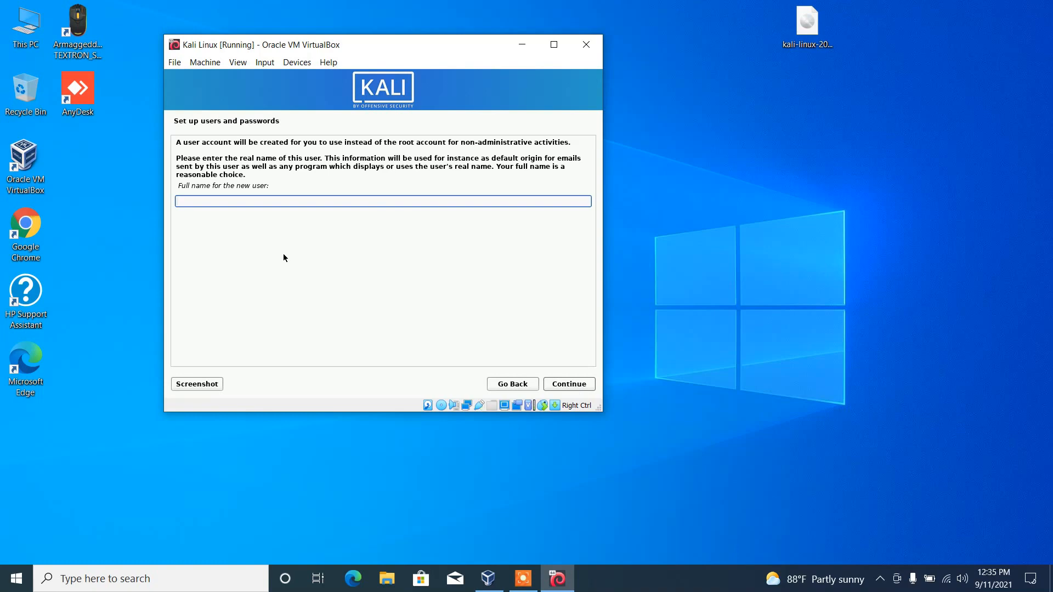
# Create user account with full name 'kali', username 'kali', and a confirmed password
pyautogui.write('kal')
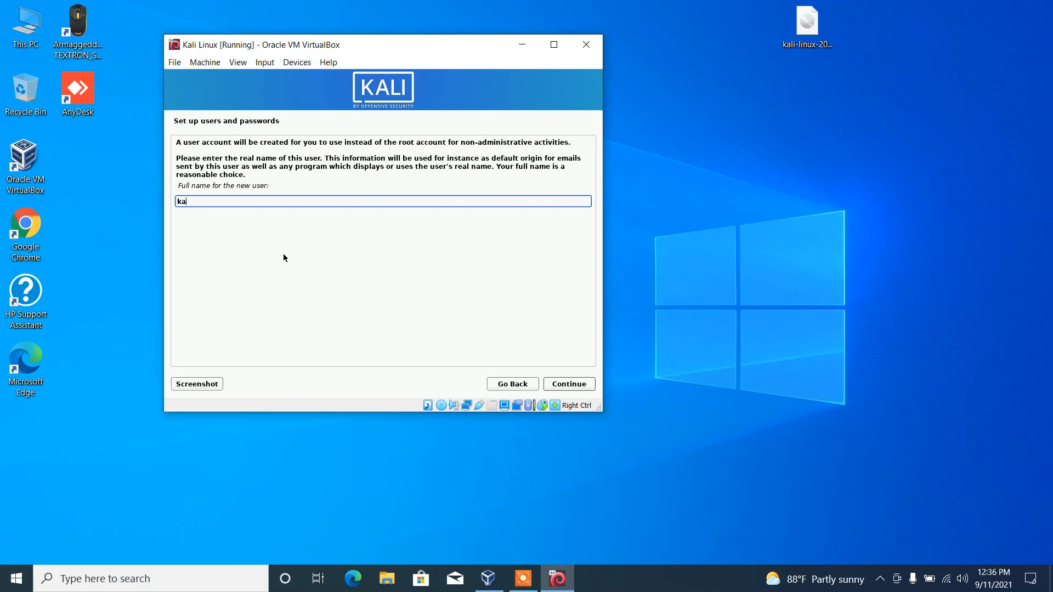
pyautogui.write('li')
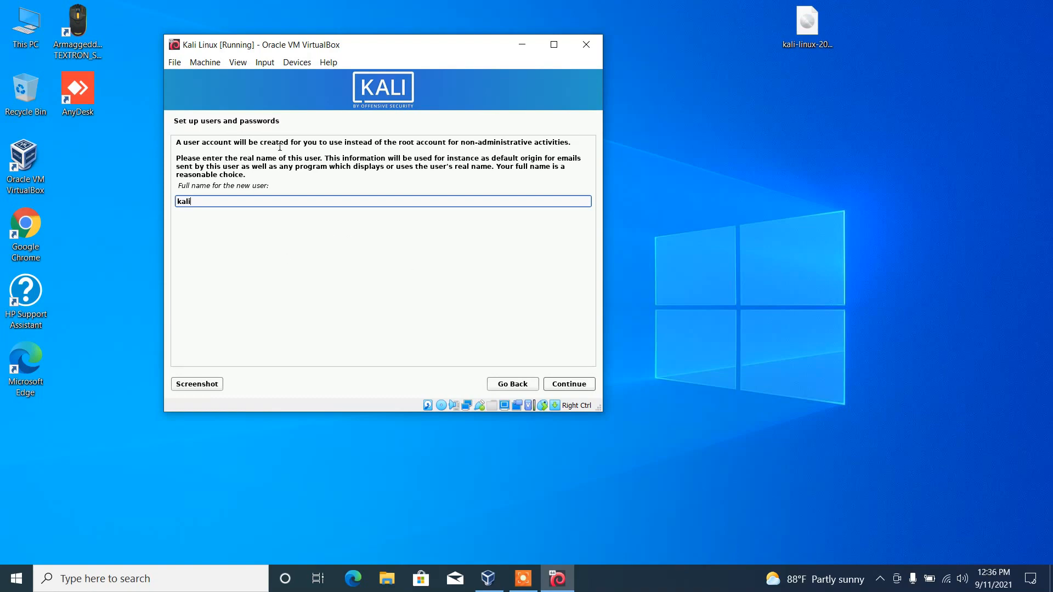
pyautogui.click(568, 384)
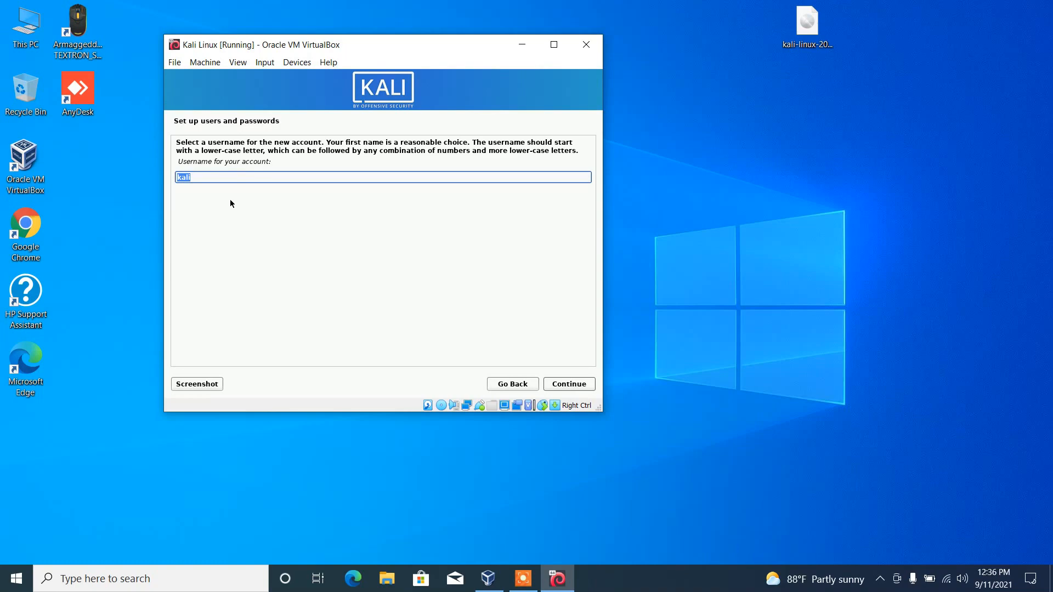
pyautogui.click(568, 383)
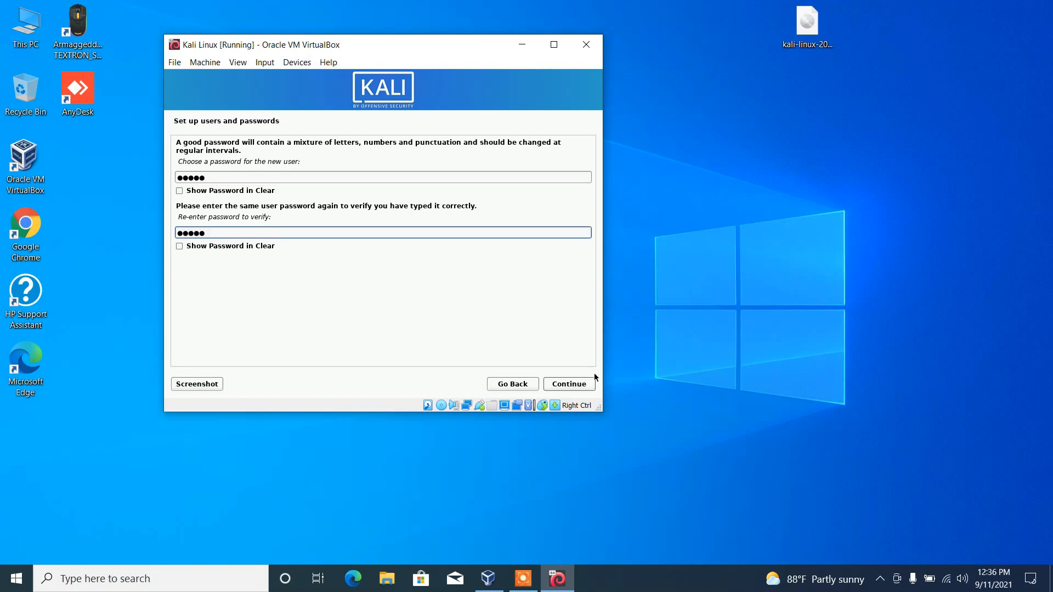
pyautogui.click(568, 384)
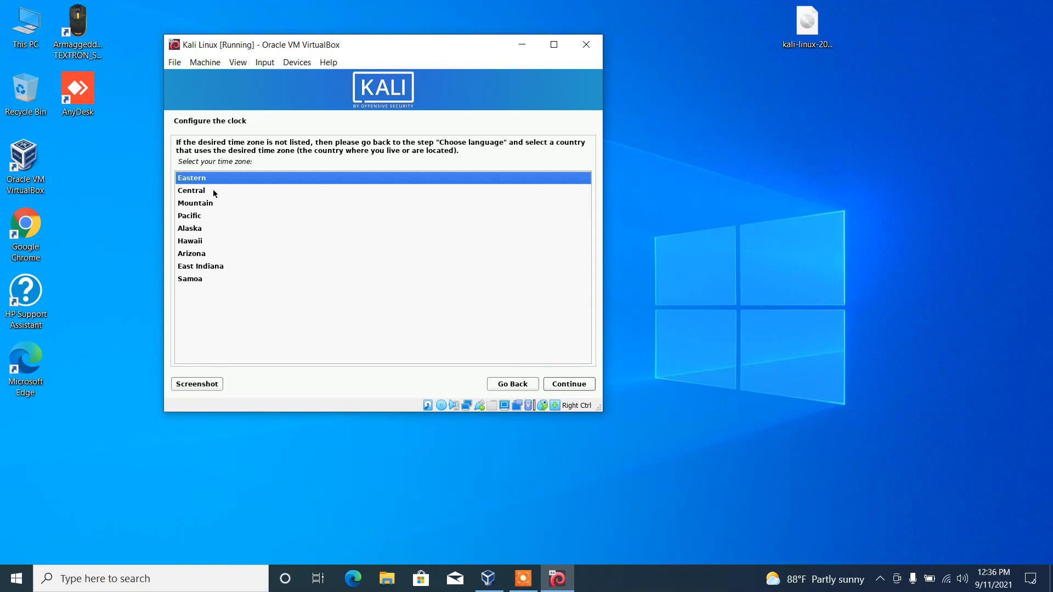
pyautogui.moveTo(384, 344)
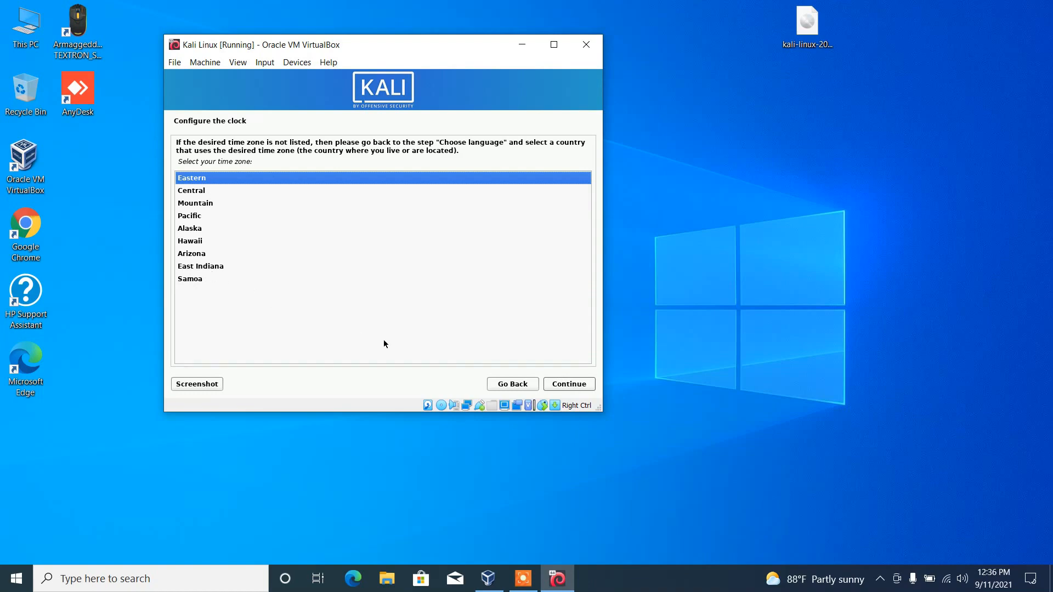
pyautogui.moveTo(498, 369)
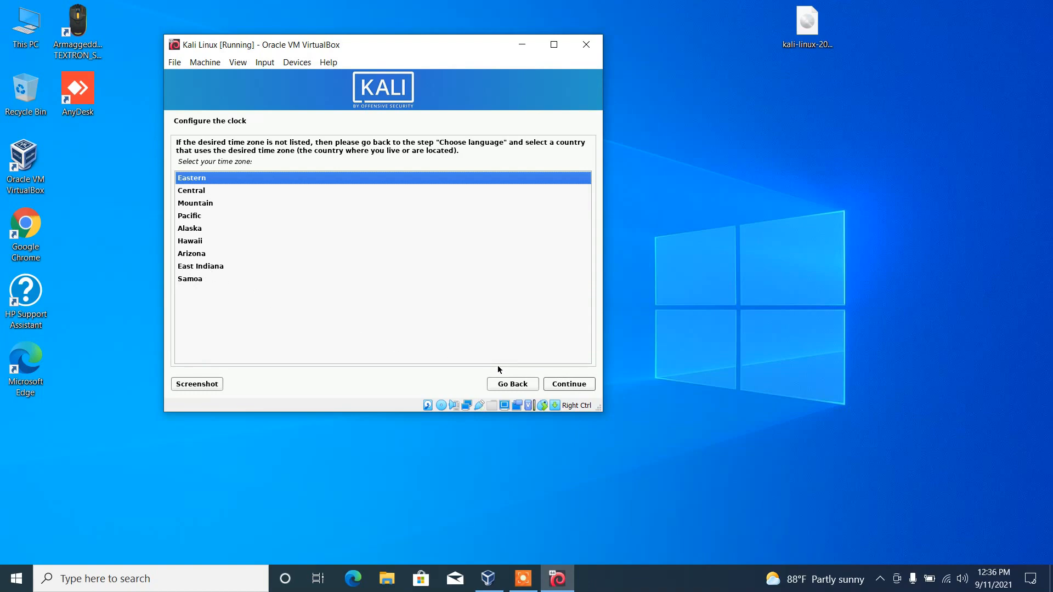
pyautogui.moveTo(487, 365)
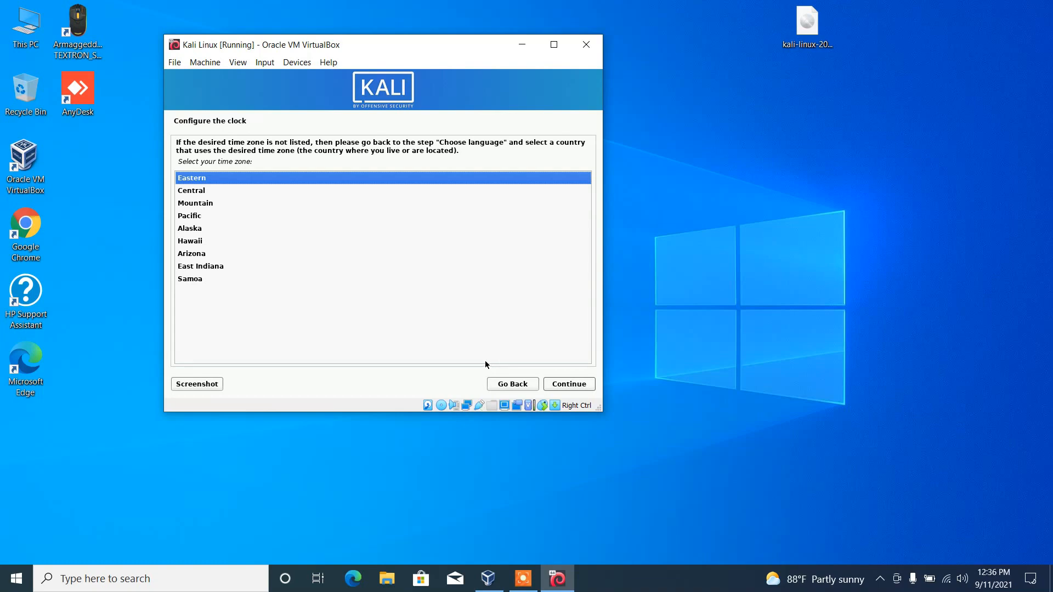
pyautogui.moveTo(574, 381)
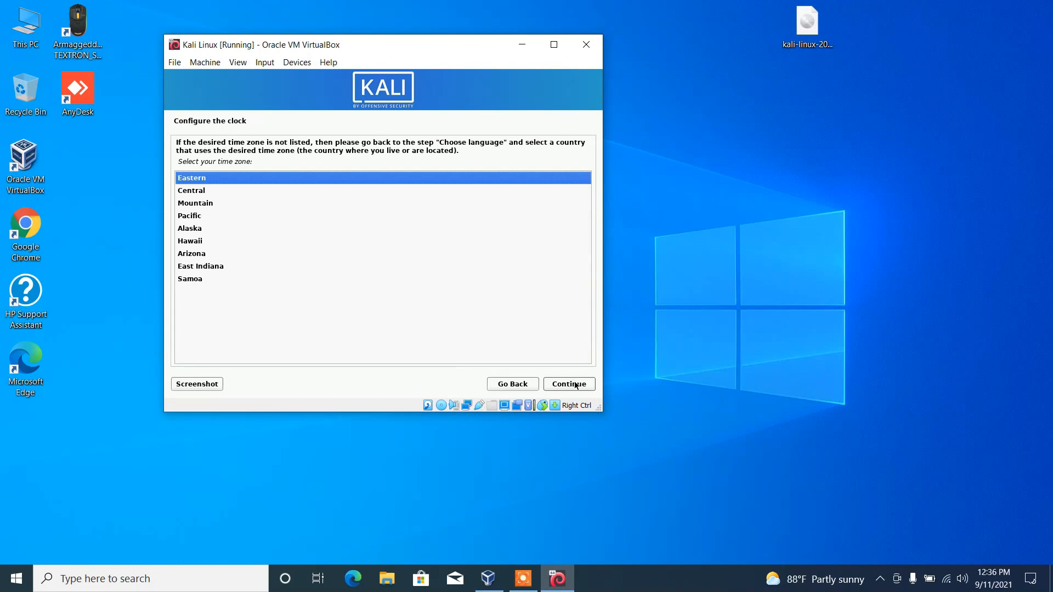
# Accept Eastern as the installation's time zone
pyautogui.click(568, 383)
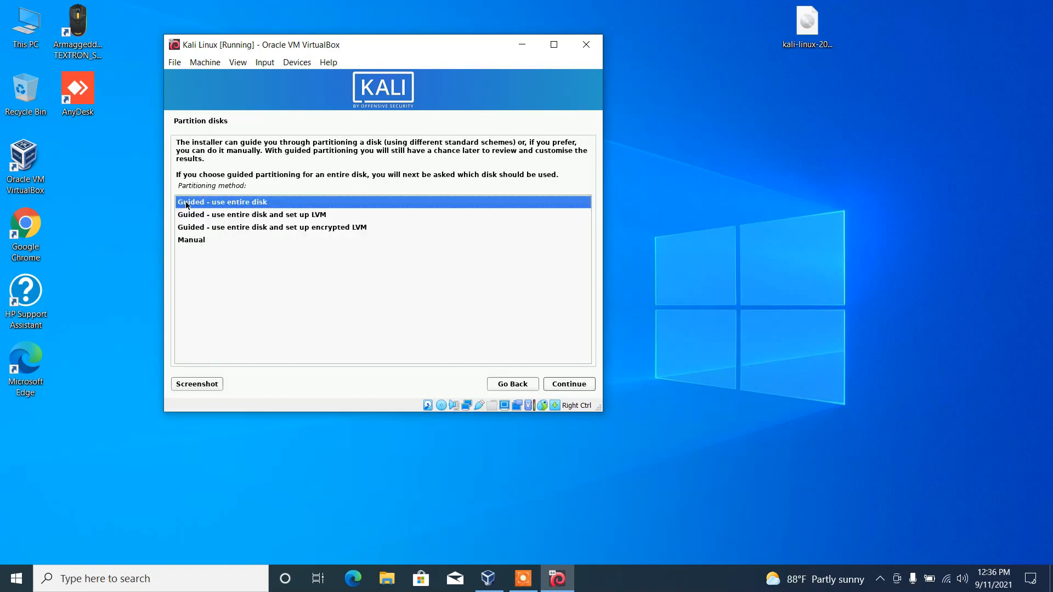
# Guided-partition the entire 42.9 GB disk, all files in one partition, and write changes
pyautogui.click(569, 384)
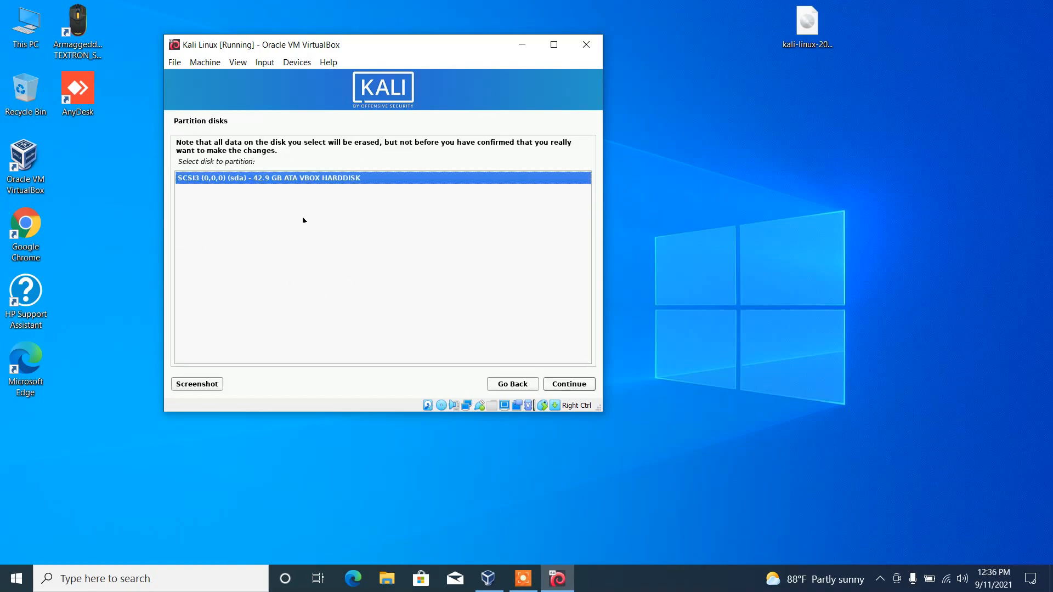
pyautogui.click(568, 383)
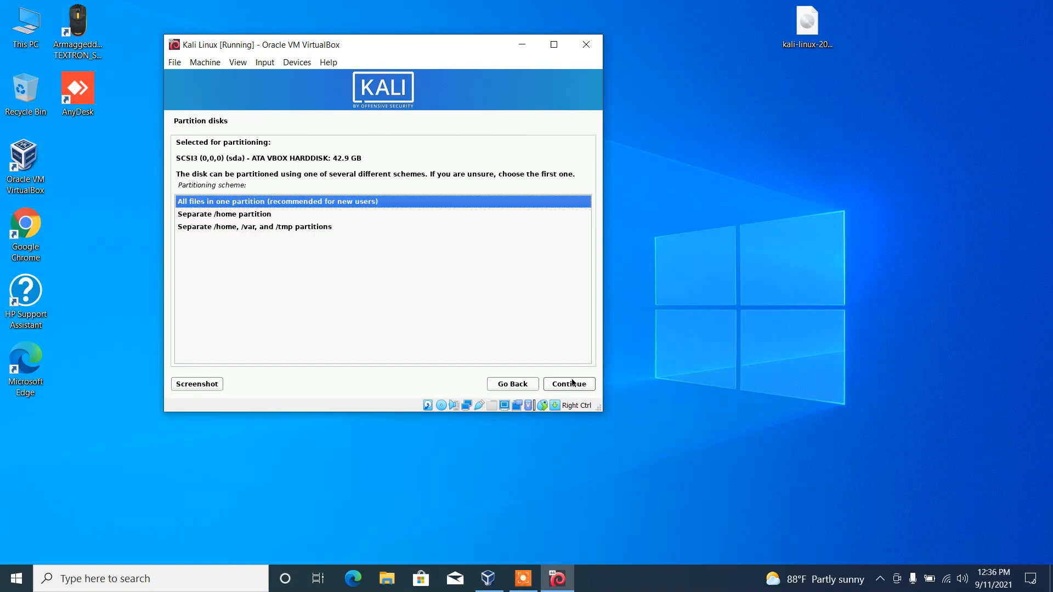
pyautogui.moveTo(215, 205)
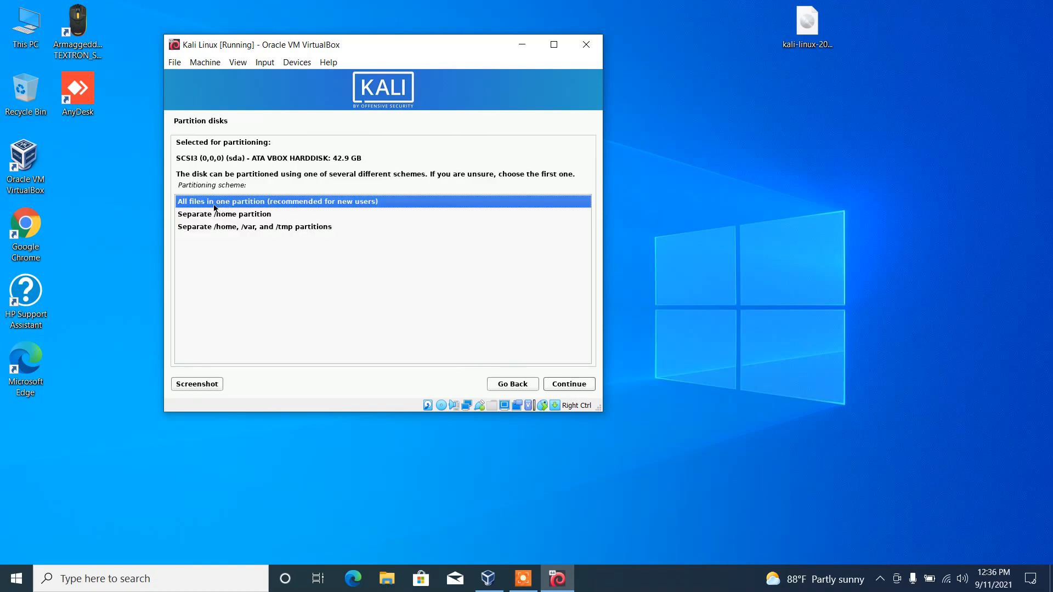
pyautogui.moveTo(320, 209)
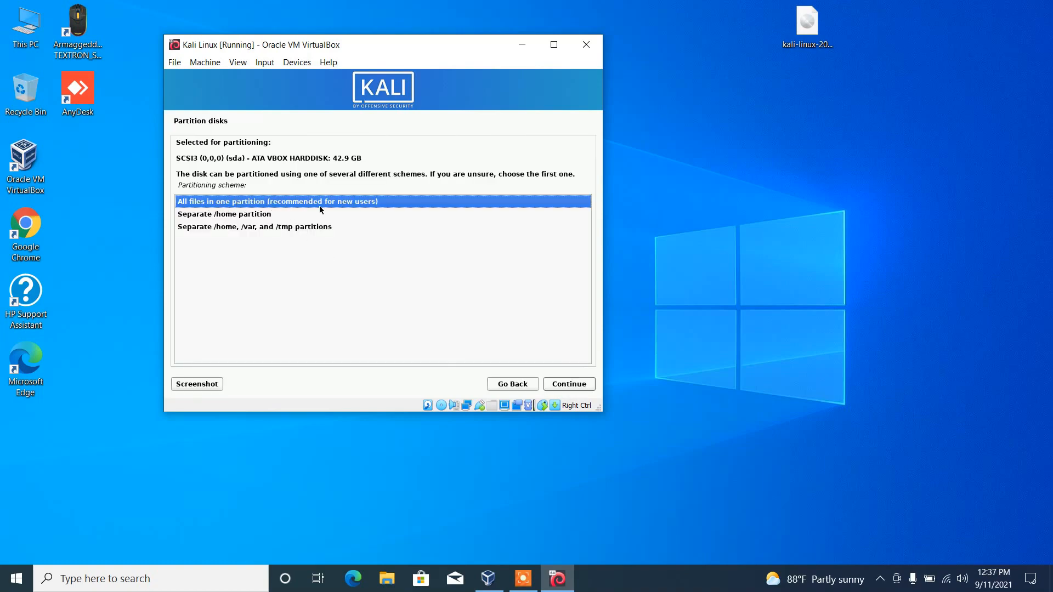
pyautogui.click(568, 384)
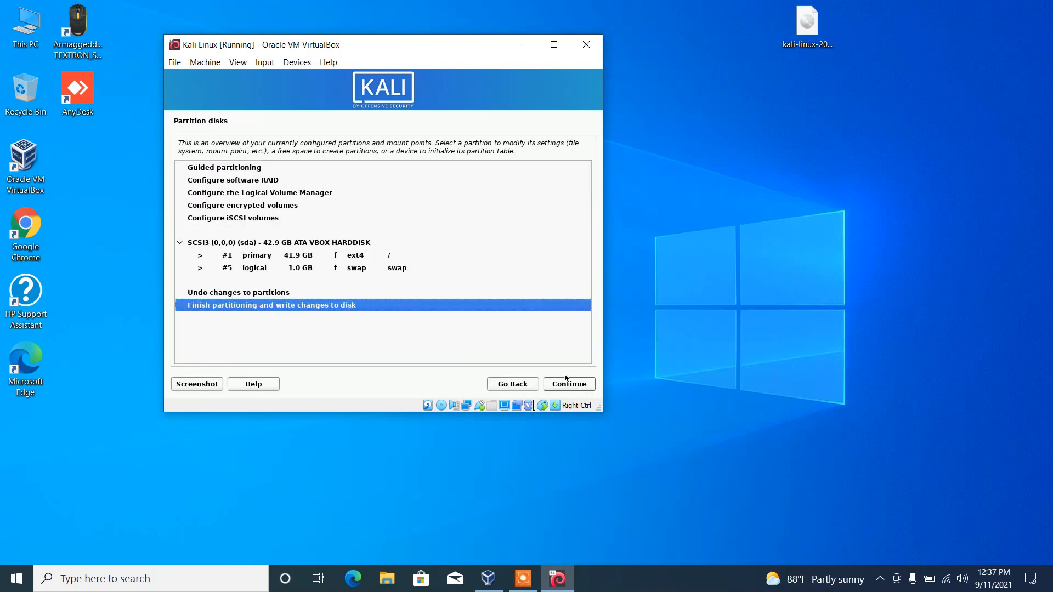
pyautogui.click(568, 384)
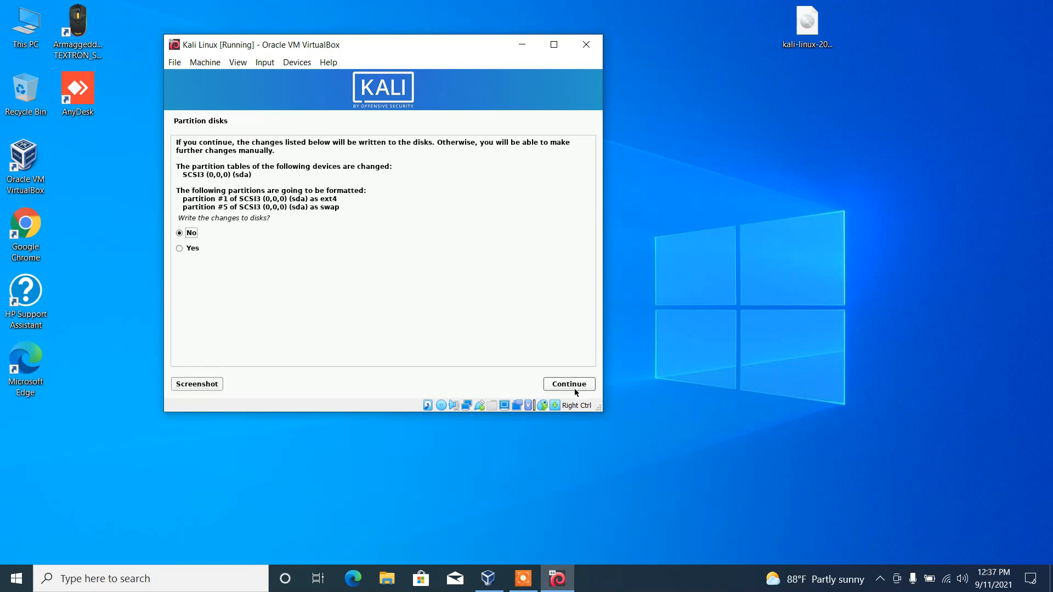
pyautogui.moveTo(248, 290)
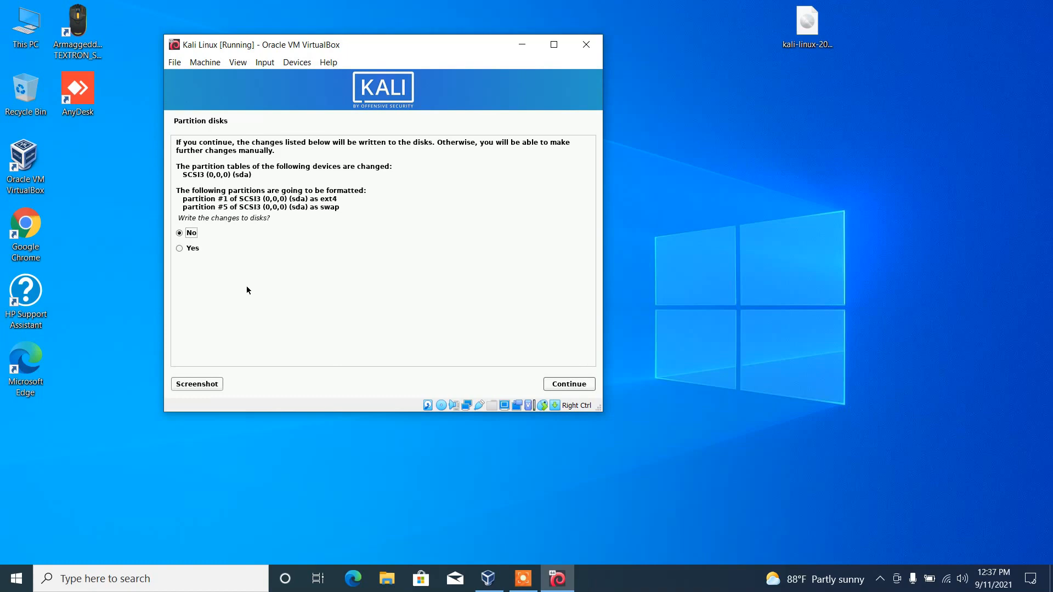
pyautogui.click(568, 384)
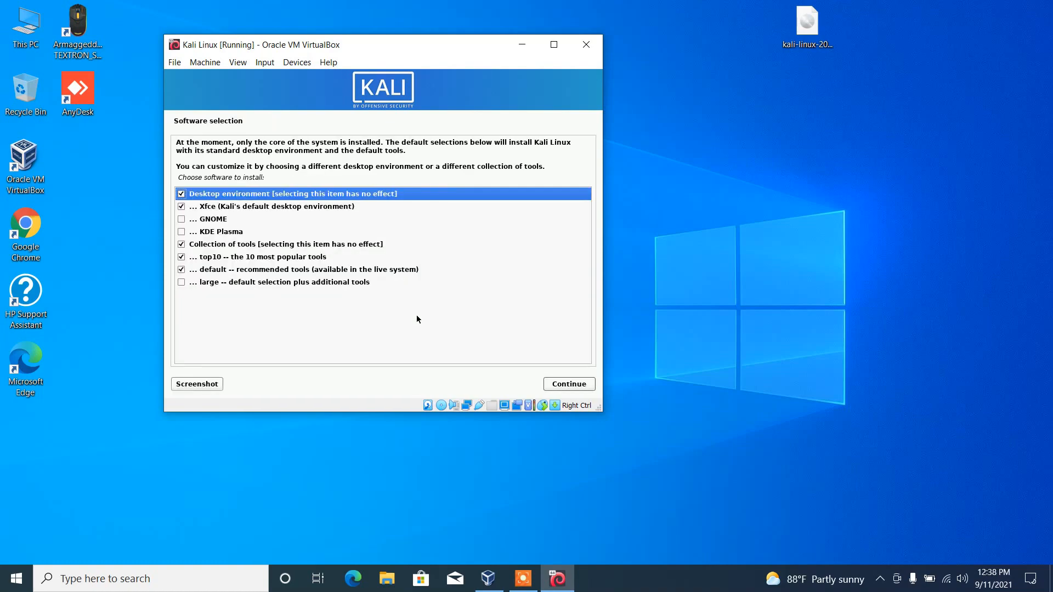
pyautogui.moveTo(313, 215)
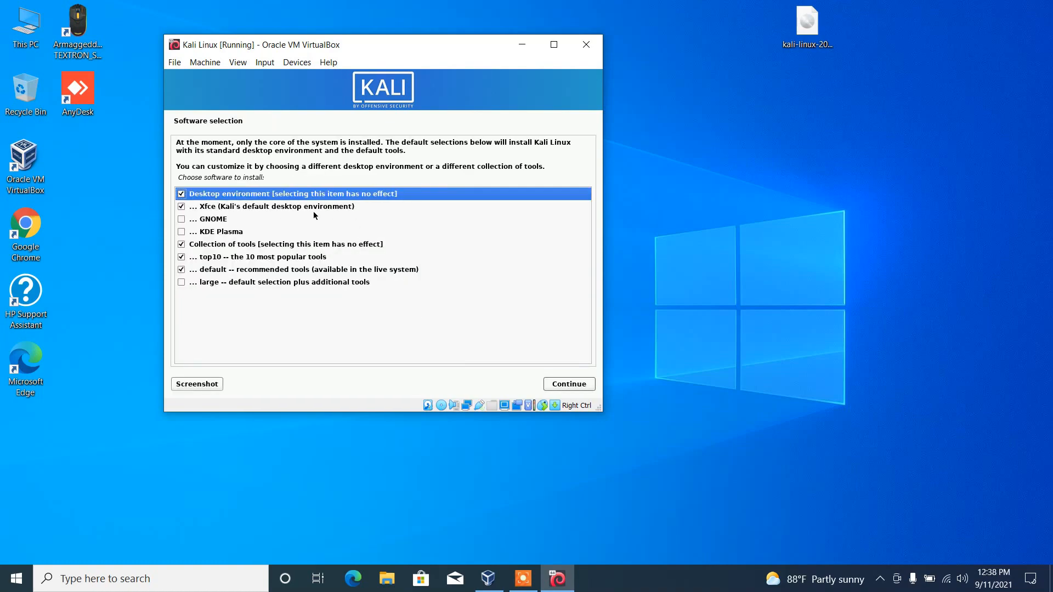
pyautogui.moveTo(334, 213)
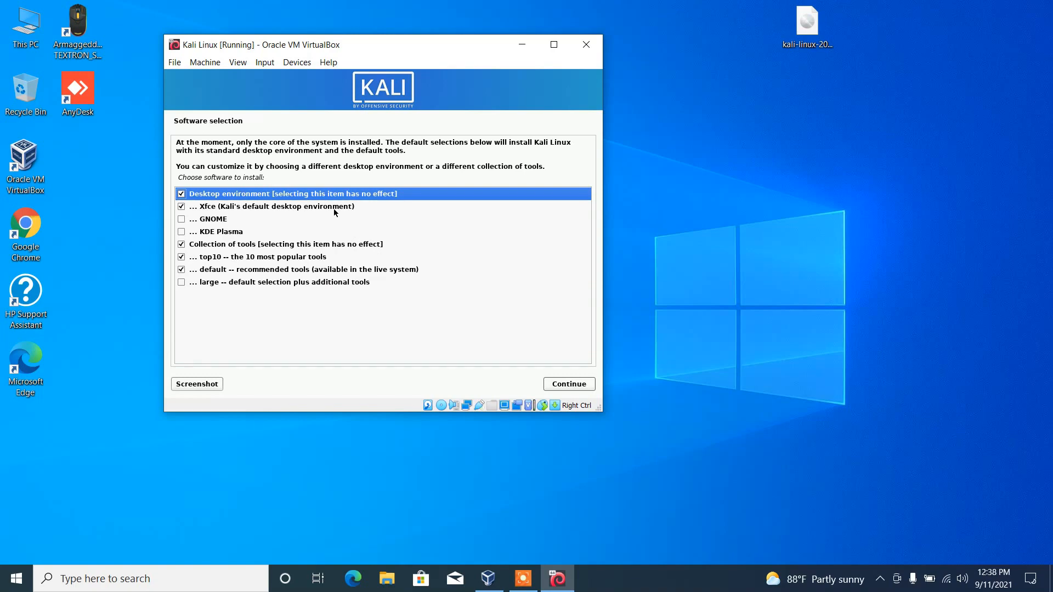
# Accept the default Xfce desktop, top10 and default tools software selection
pyautogui.click(569, 384)
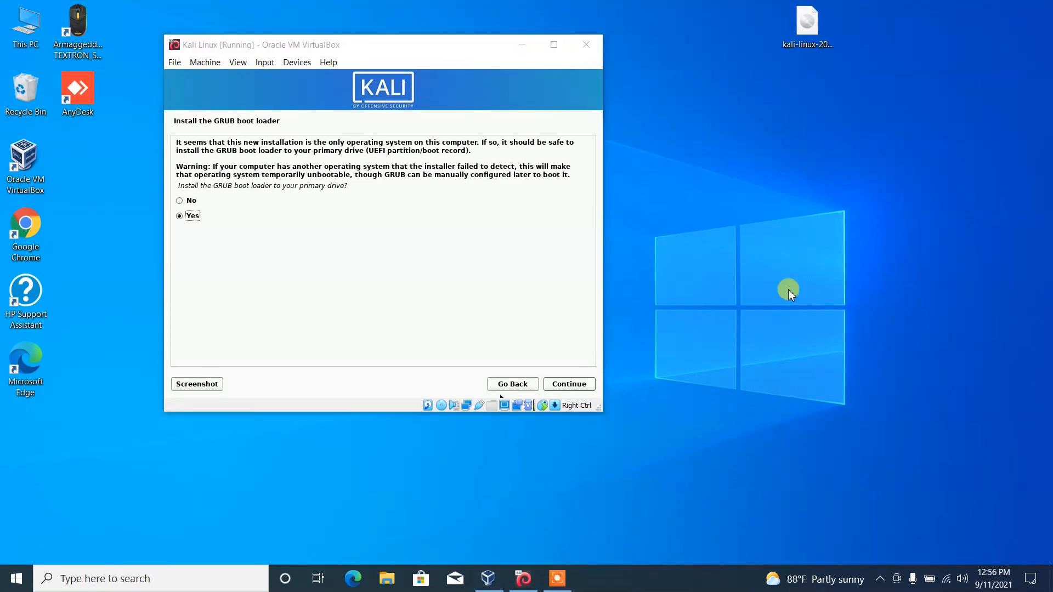
pyautogui.moveTo(405, 279)
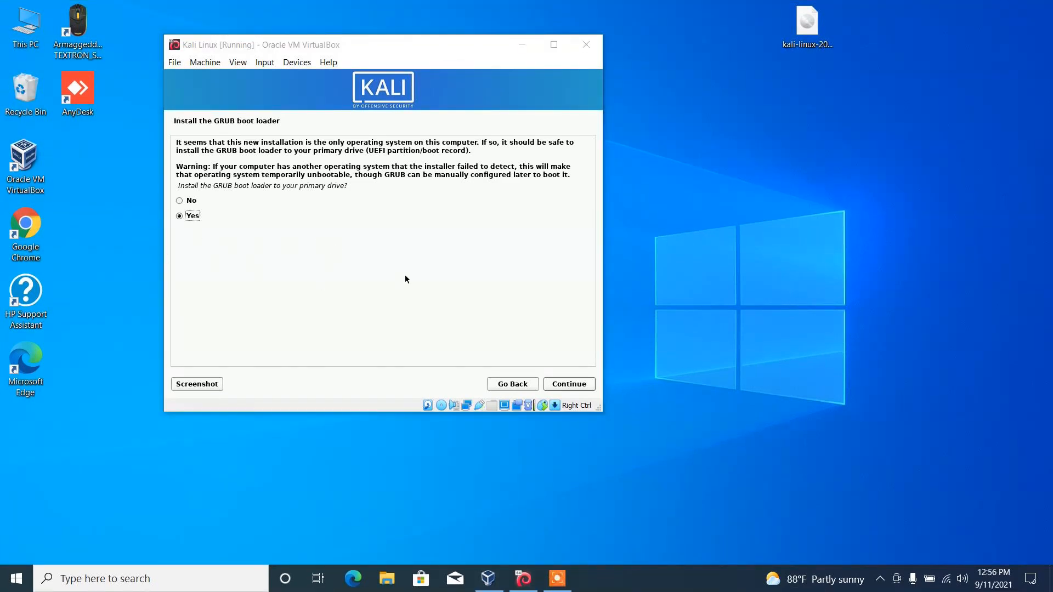
pyautogui.moveTo(188, 219)
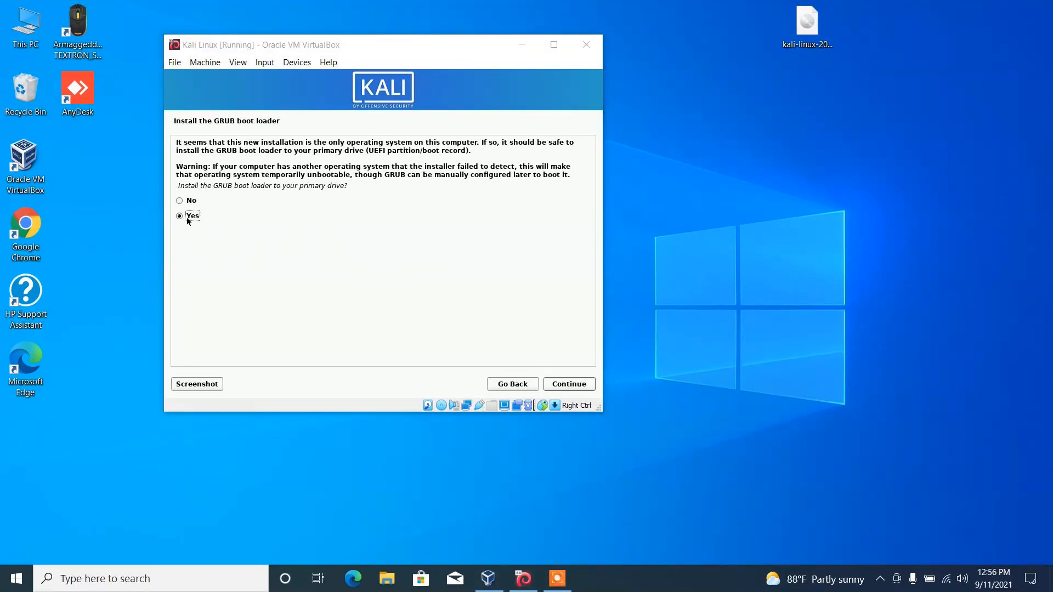
pyautogui.moveTo(272, 132)
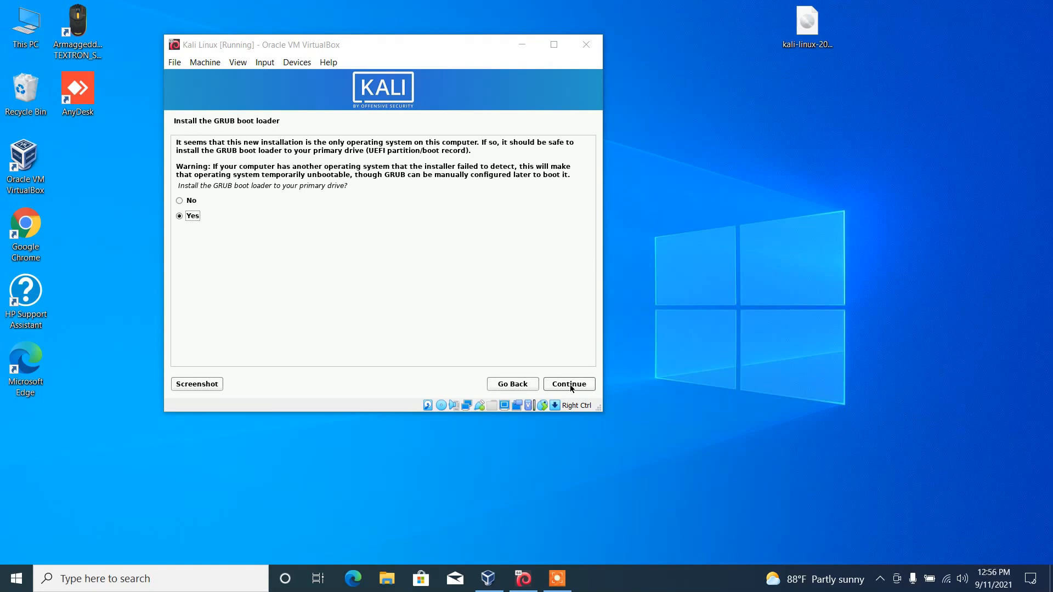
# Install the GRUB boot loader onto /dev/sda
pyautogui.click(568, 383)
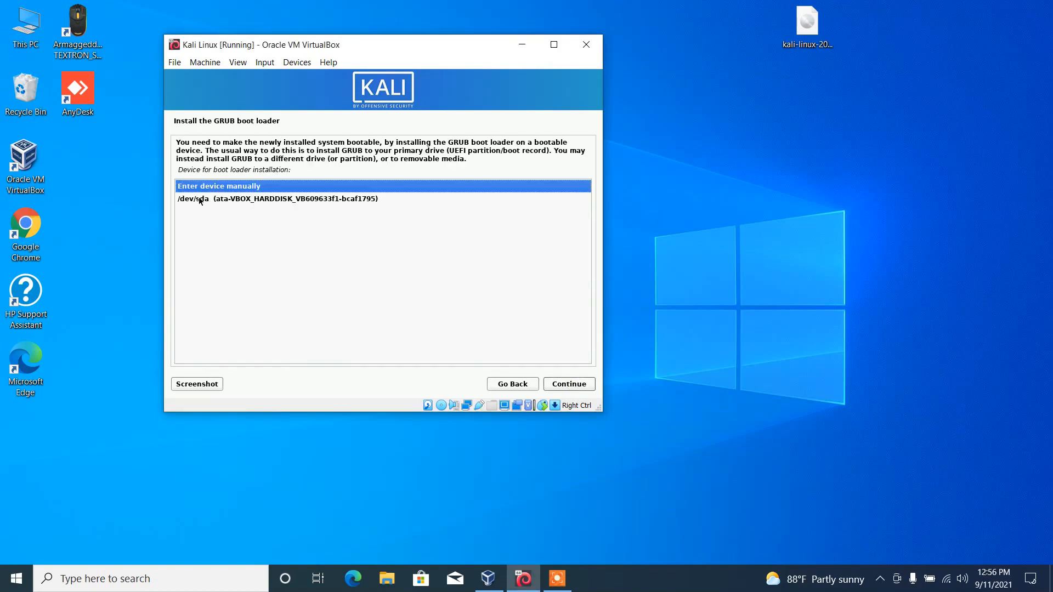
pyautogui.click(275, 198)
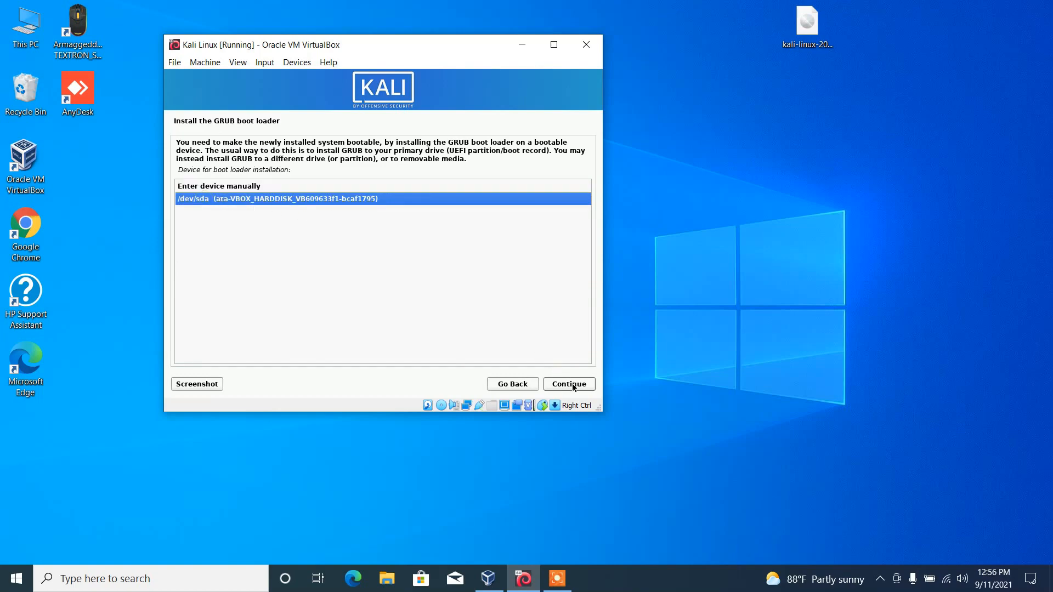
pyautogui.click(568, 383)
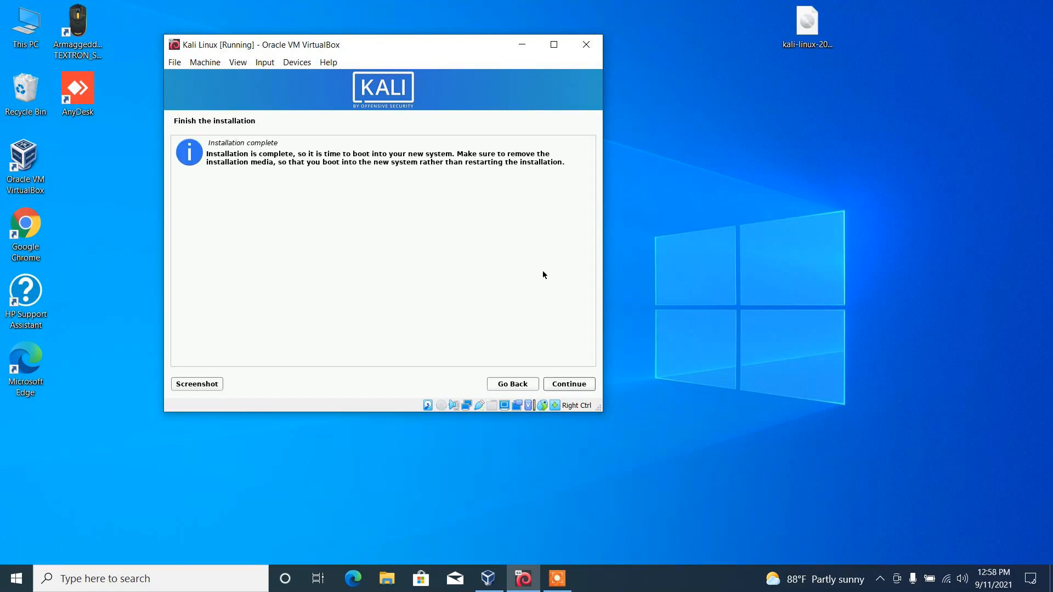
pyautogui.moveTo(216, 138)
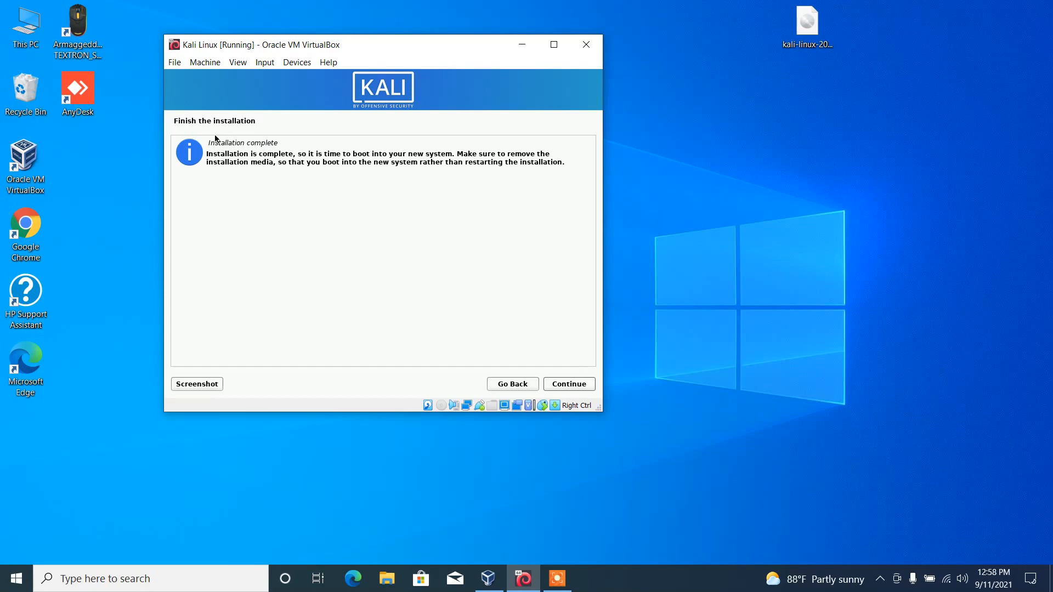
# Finish the Kali installation and reboot the virtual machine
pyautogui.doubleClick(243, 143)
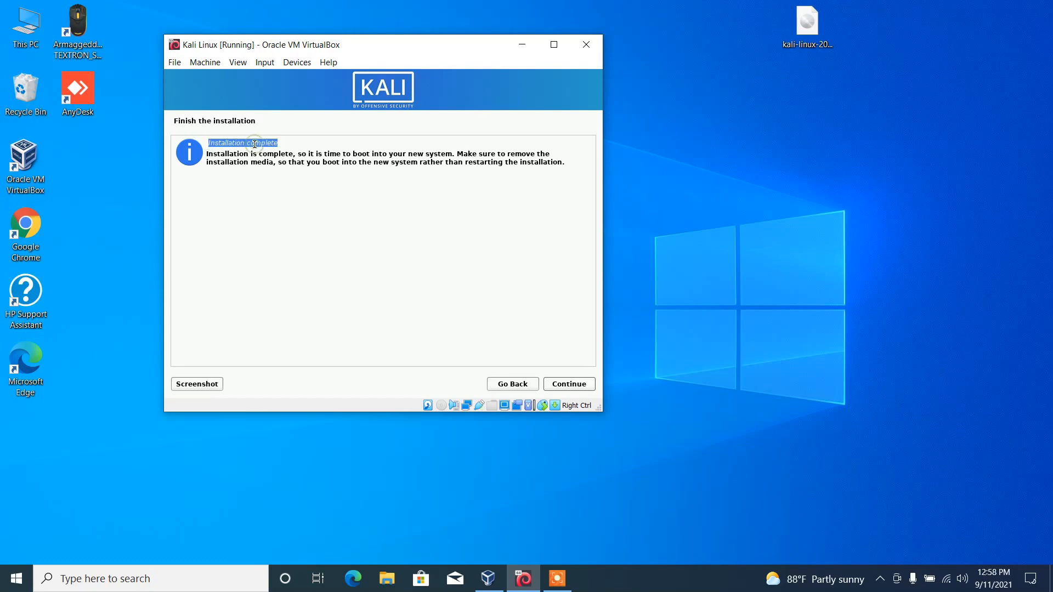
pyautogui.click(569, 383)
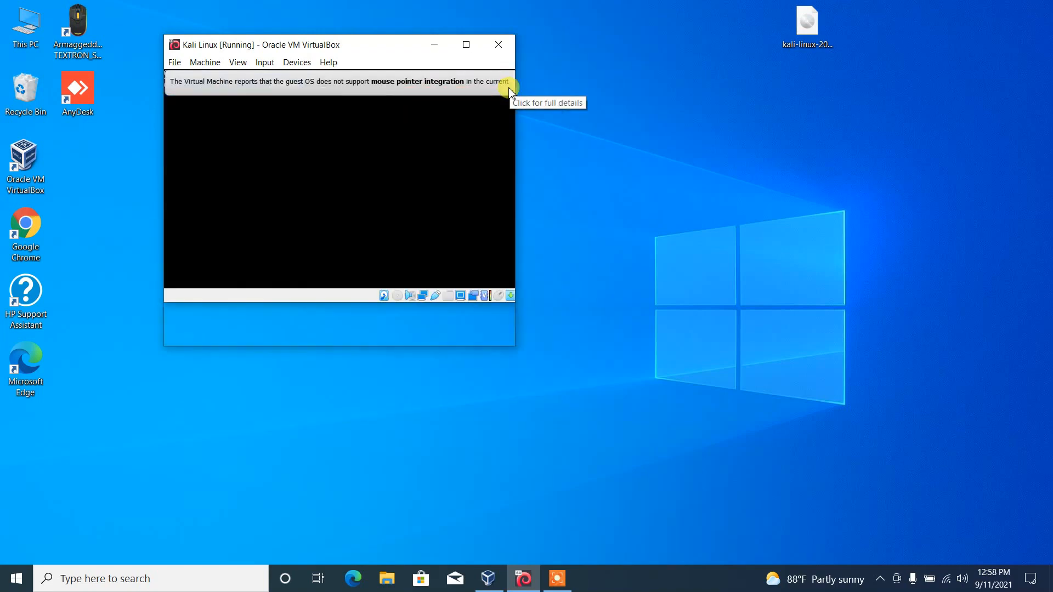
# Dismiss the integration notice and log in as user kali with its password
pyautogui.click(466, 45)
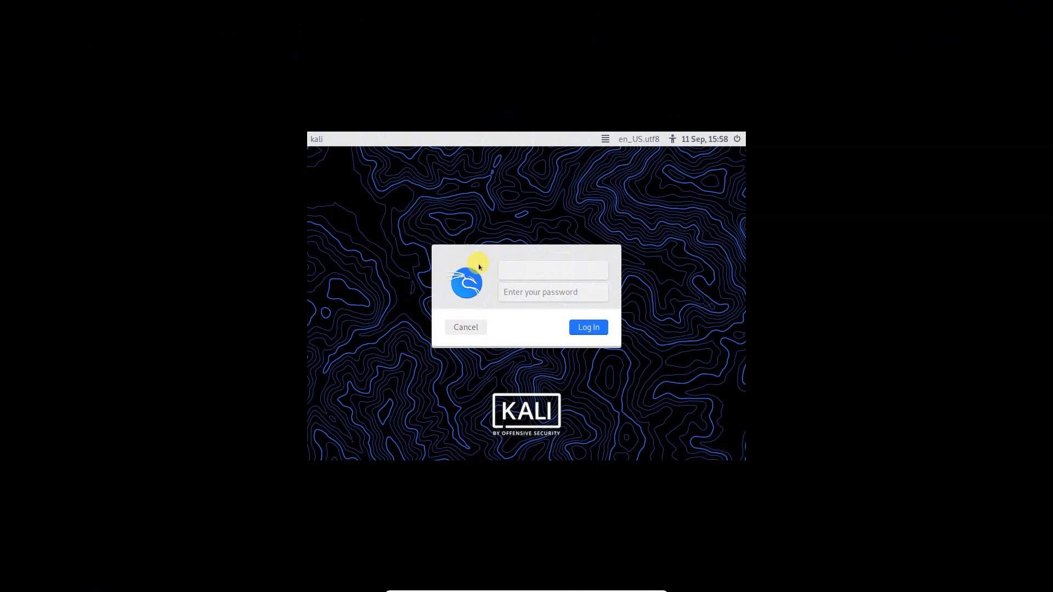
pyautogui.write('kali')
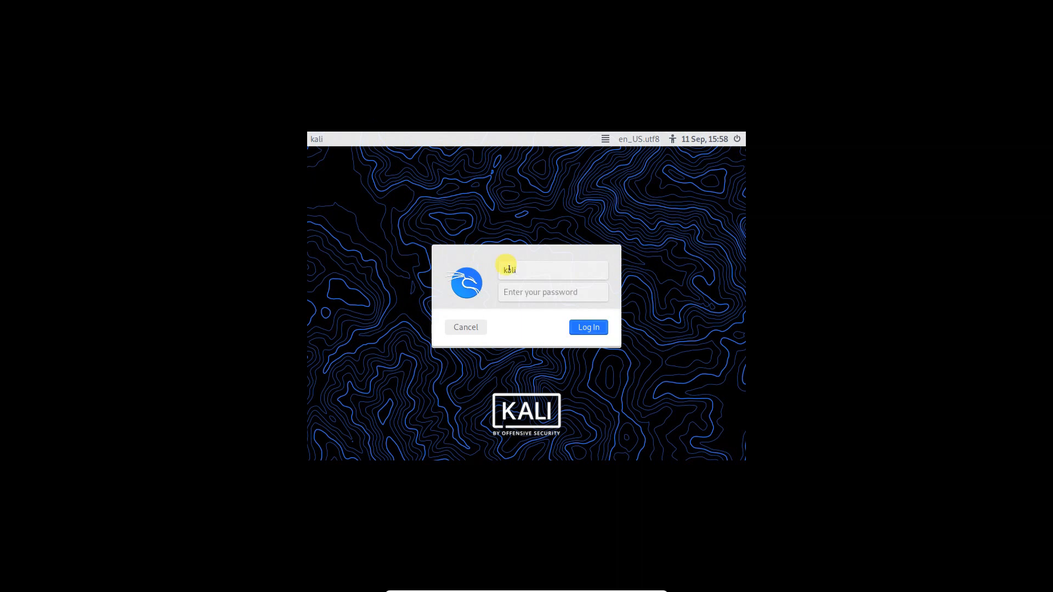
pyautogui.click(553, 292)
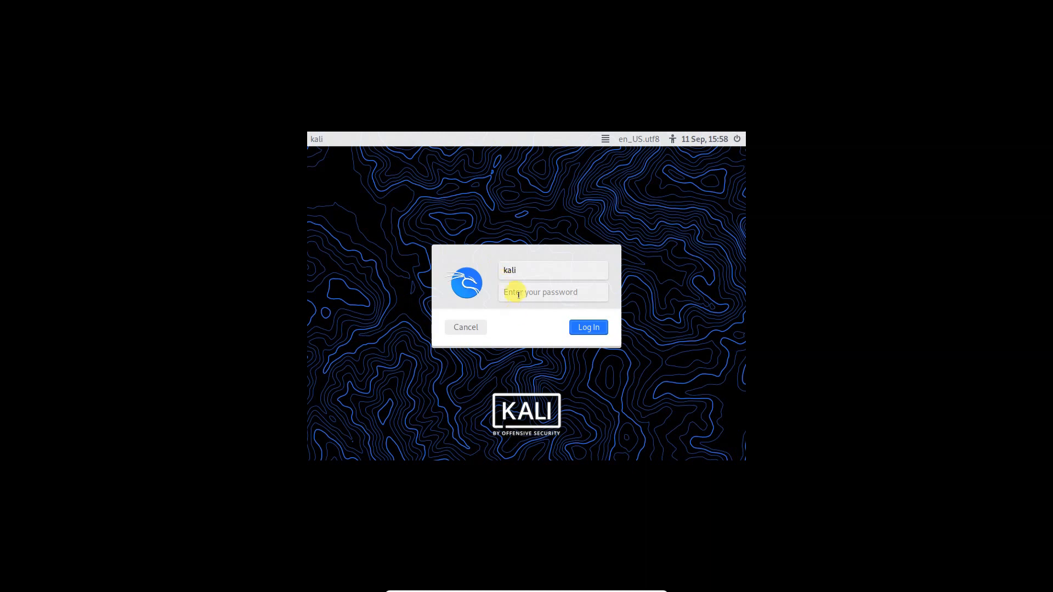
pyautogui.write('kali')
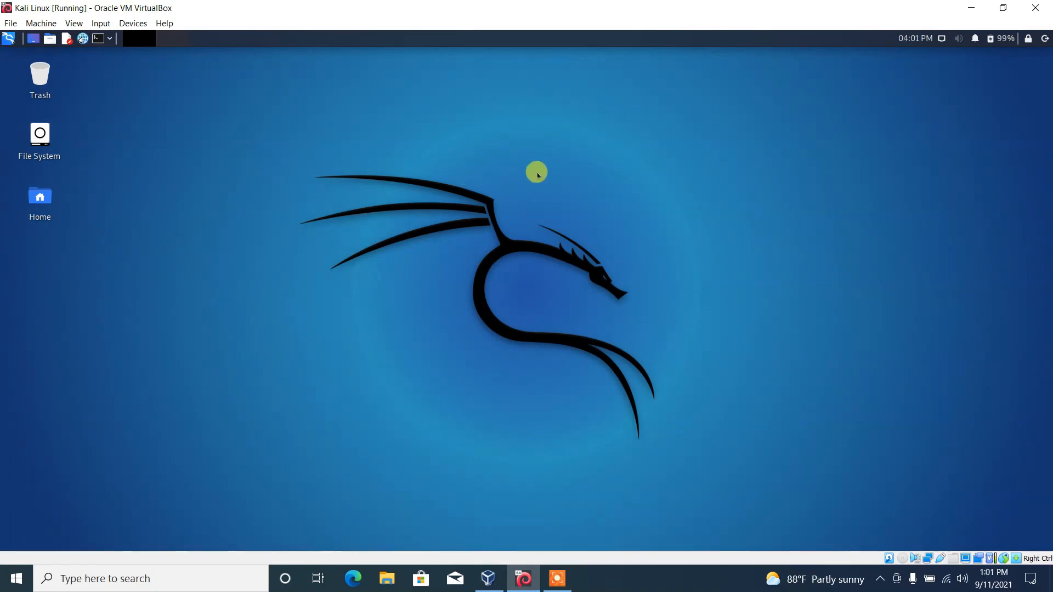
pyautogui.moveTo(64, 31)
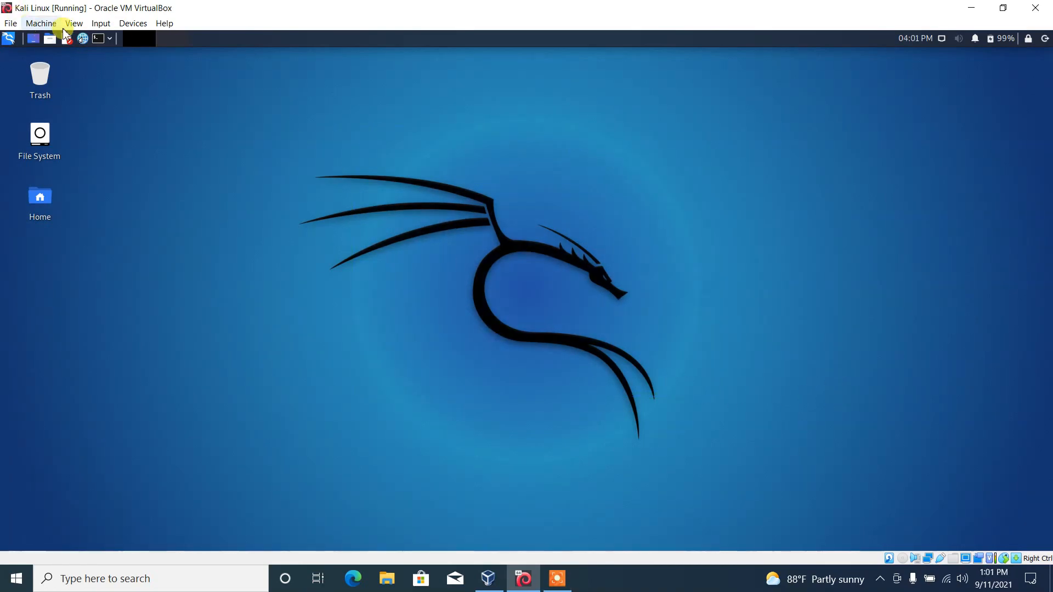
# Run 'cat /etc/os-release' in a new terminal to show Kali 2021.2 details
pyautogui.click(96, 39)
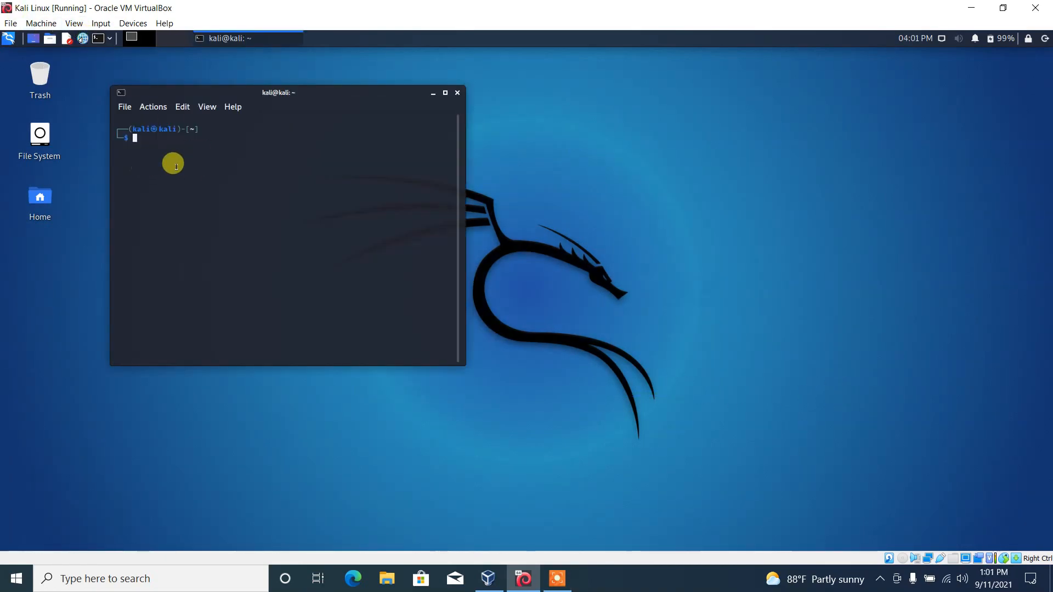
pyautogui.write('cat /etc/os-release')
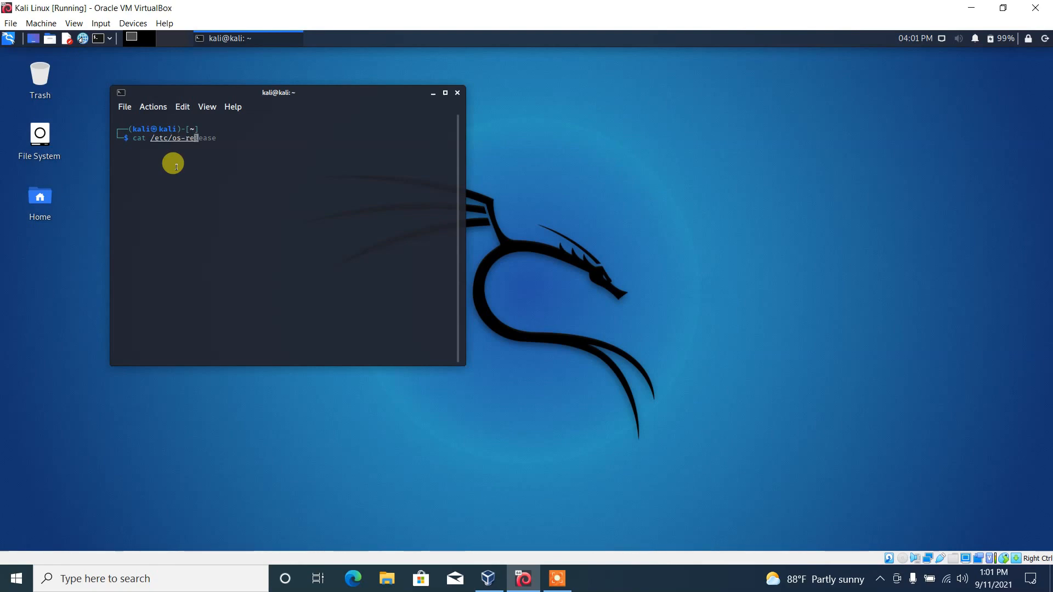
pyautogui.press('Return')
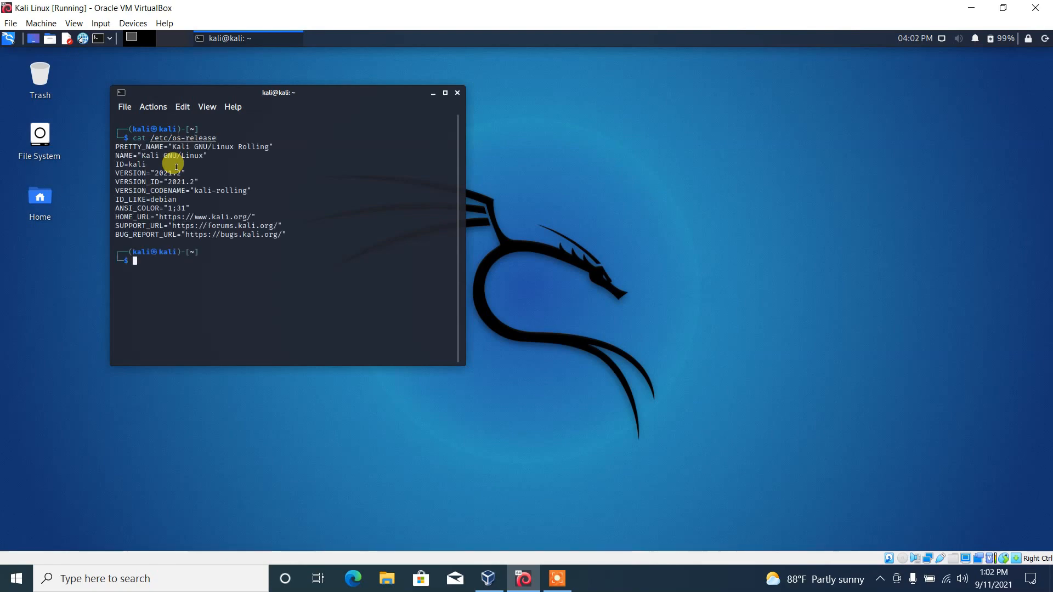